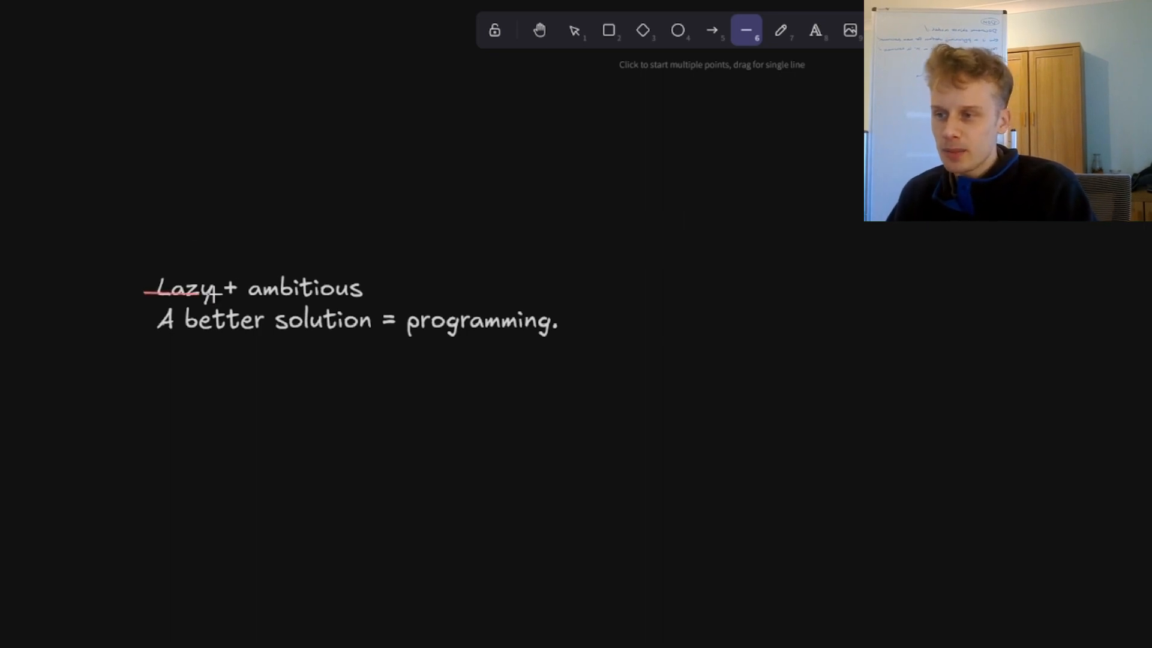
Step: Extend the red strike-through across 'Lazy + ambitious', marking words with temporary laser trails
click(574, 30)
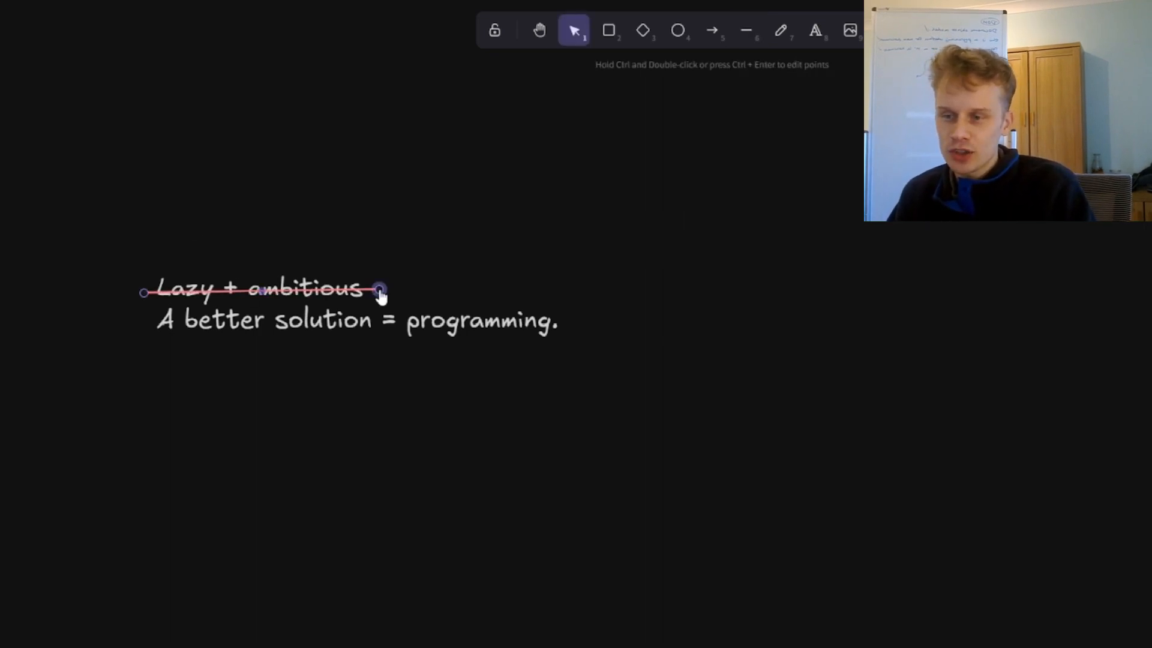
drag(181, 341, 268, 353)
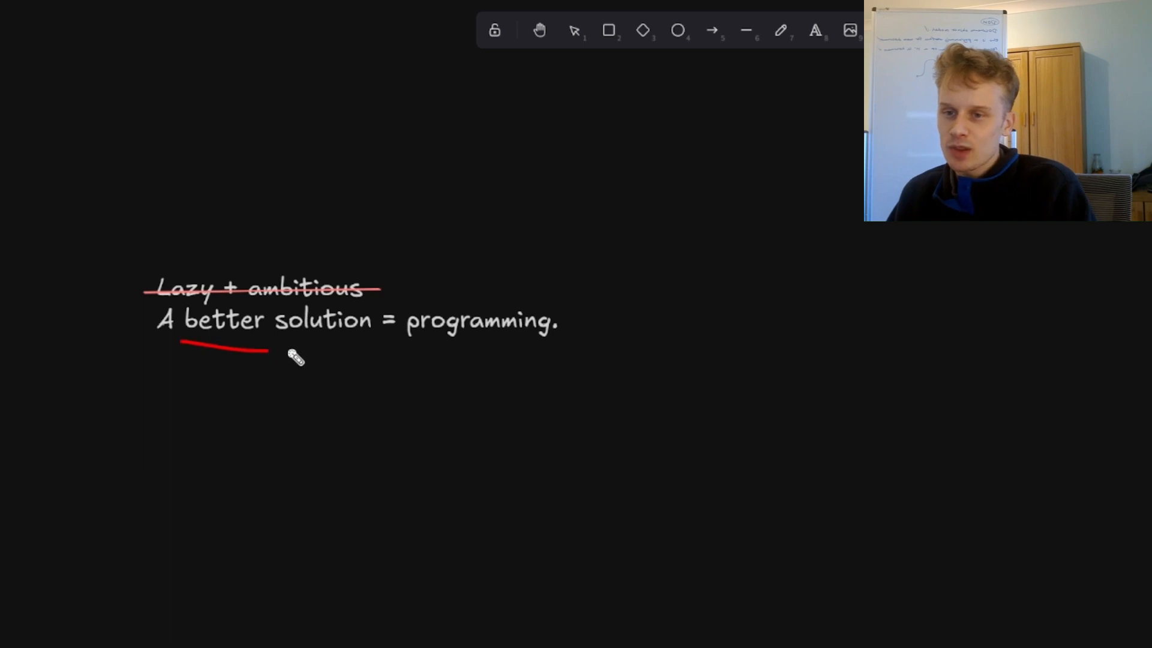
drag(268, 353, 455, 298)
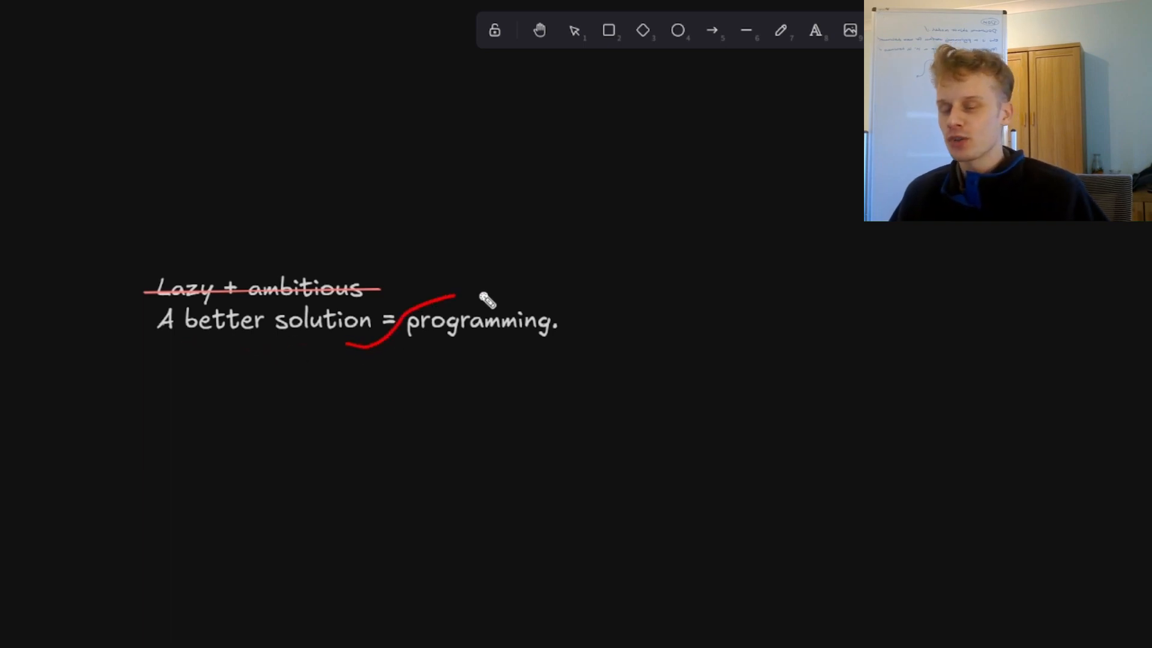
drag(456, 294, 507, 386)
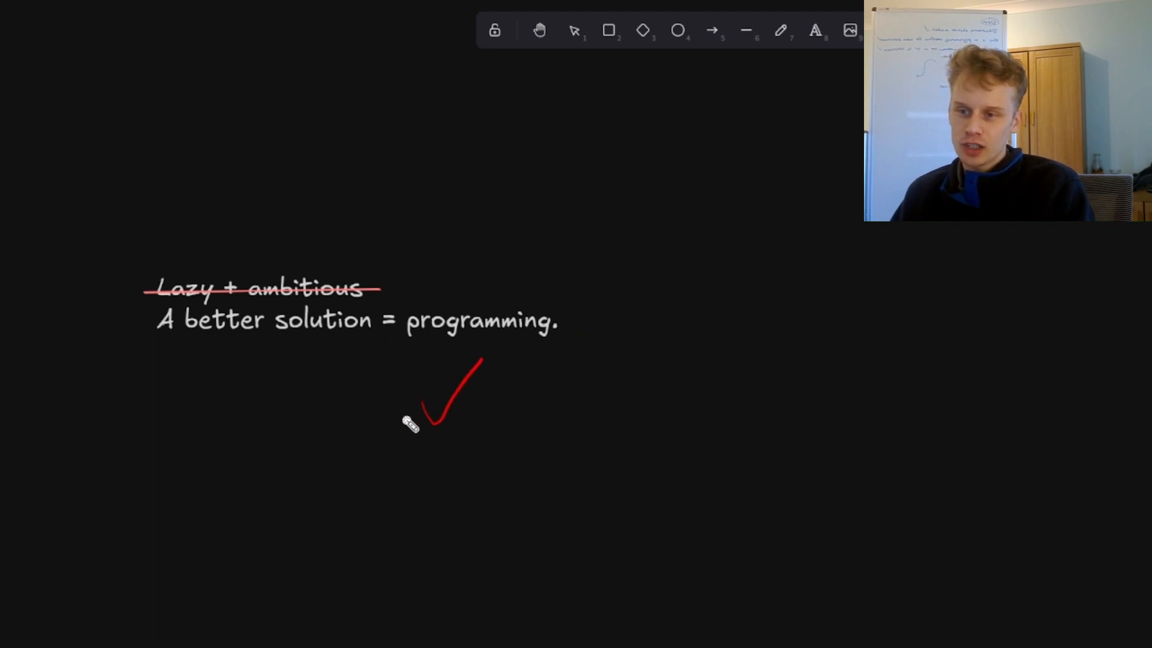
drag(602, 415, 852, 188)
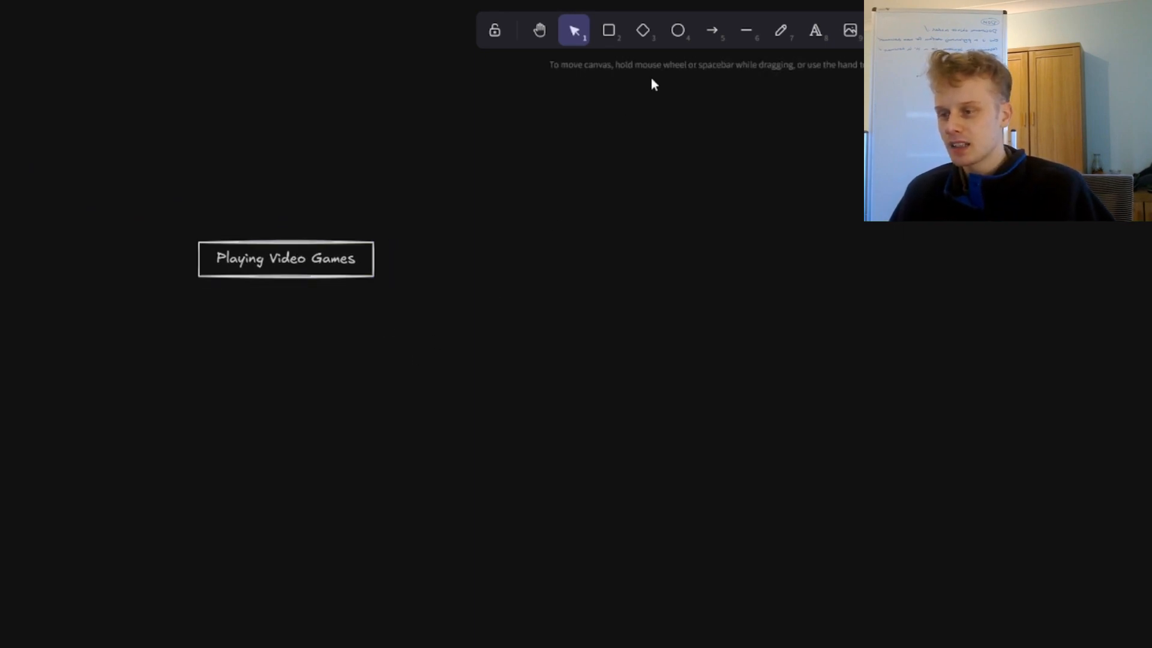
Step: Draw an arrow from Playing Video Games to Discovered Programming and recolour it
drag(235, 213, 180, 272)
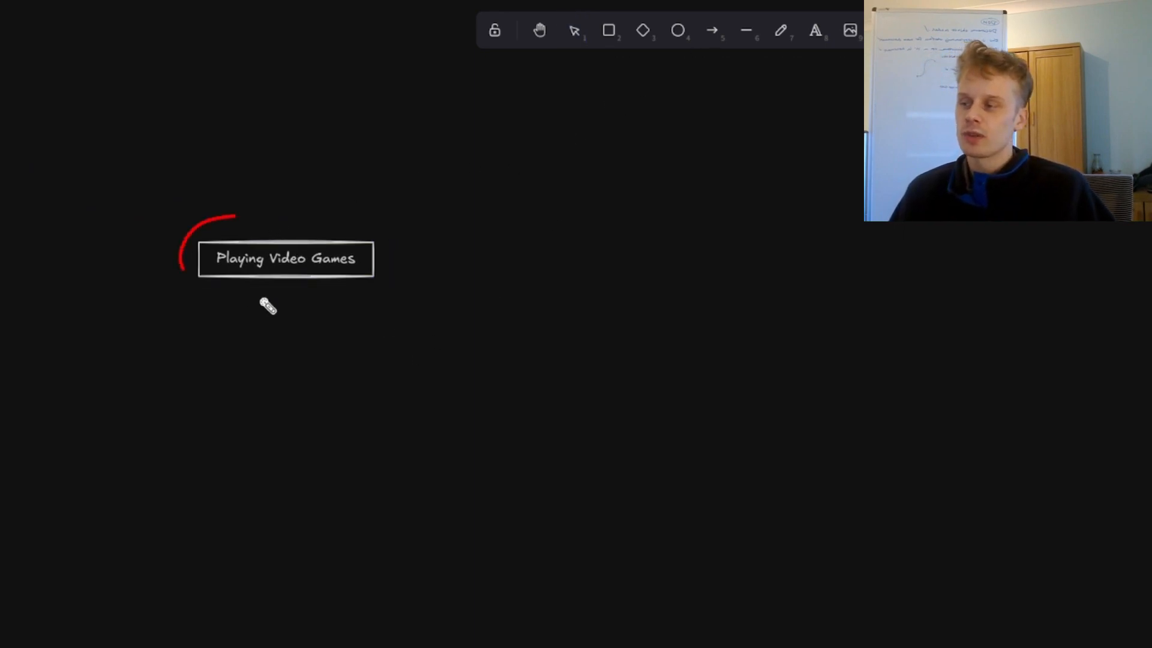
click(574, 30)
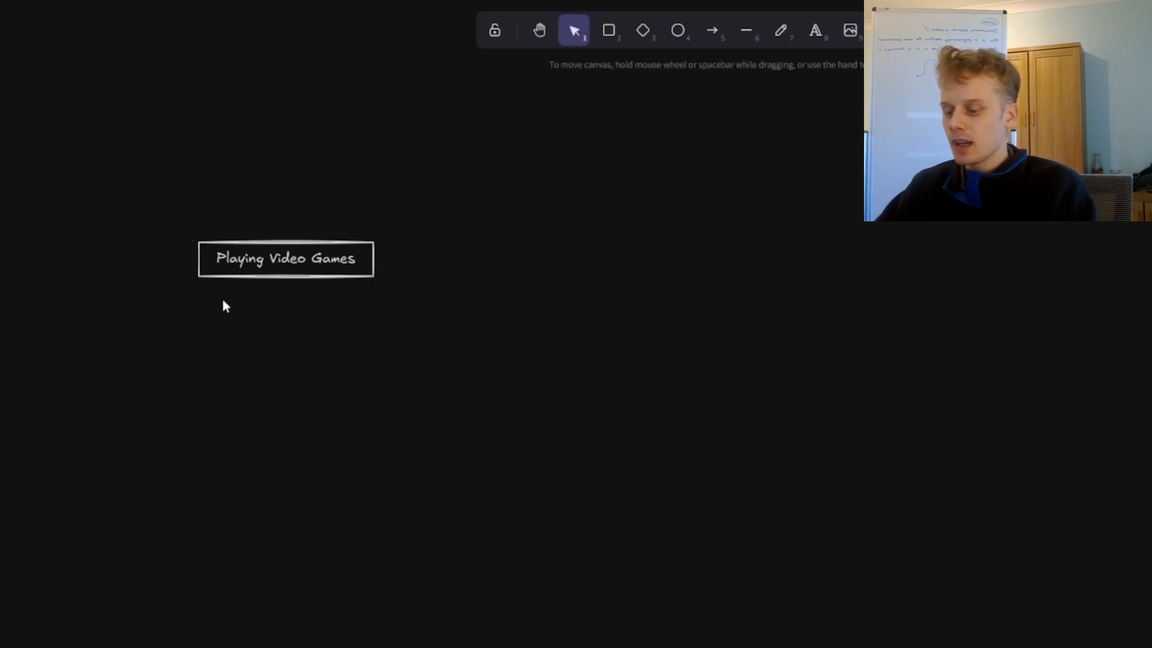
click(709, 30)
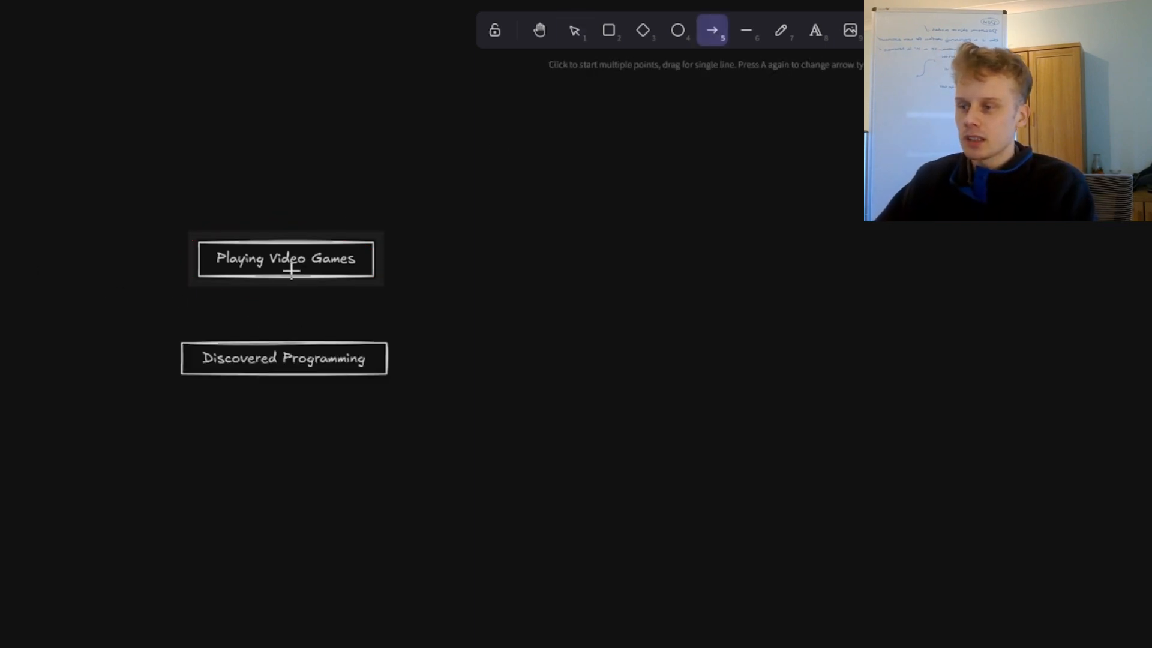
drag(286, 276, 285, 341)
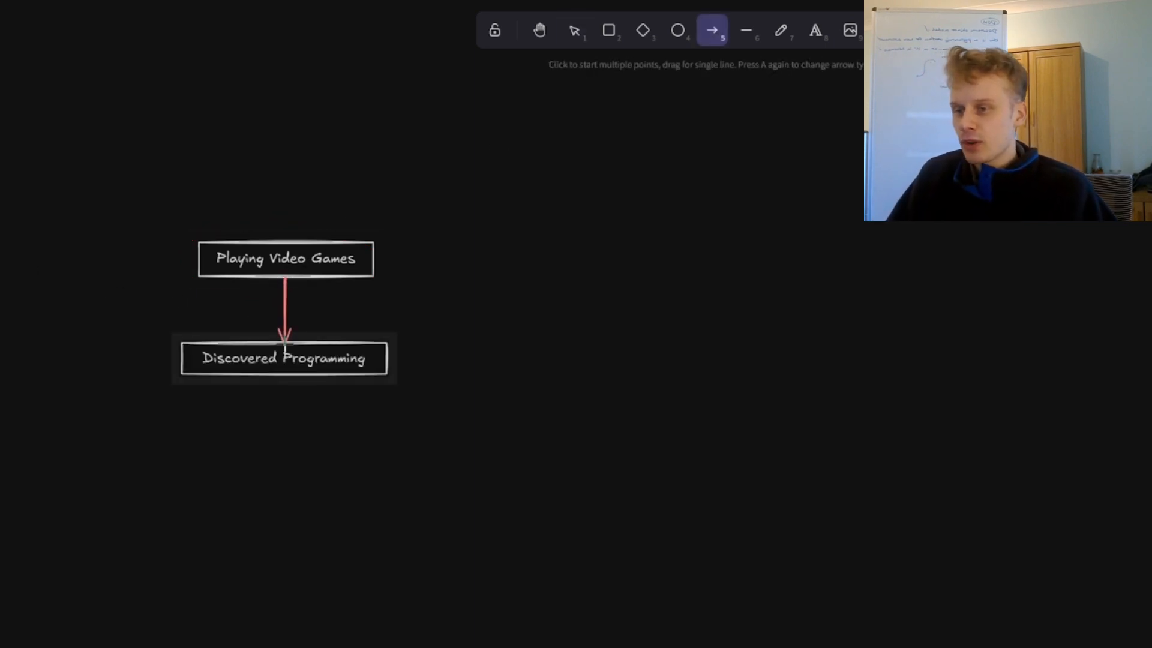
click(574, 30)
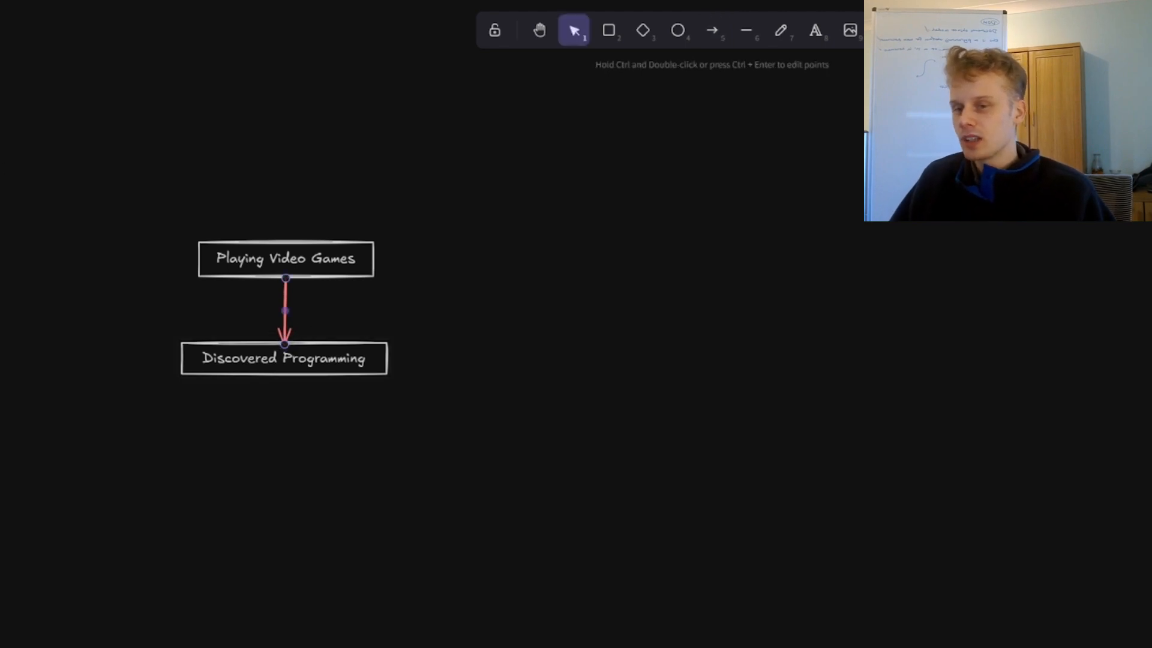
click(514, 459)
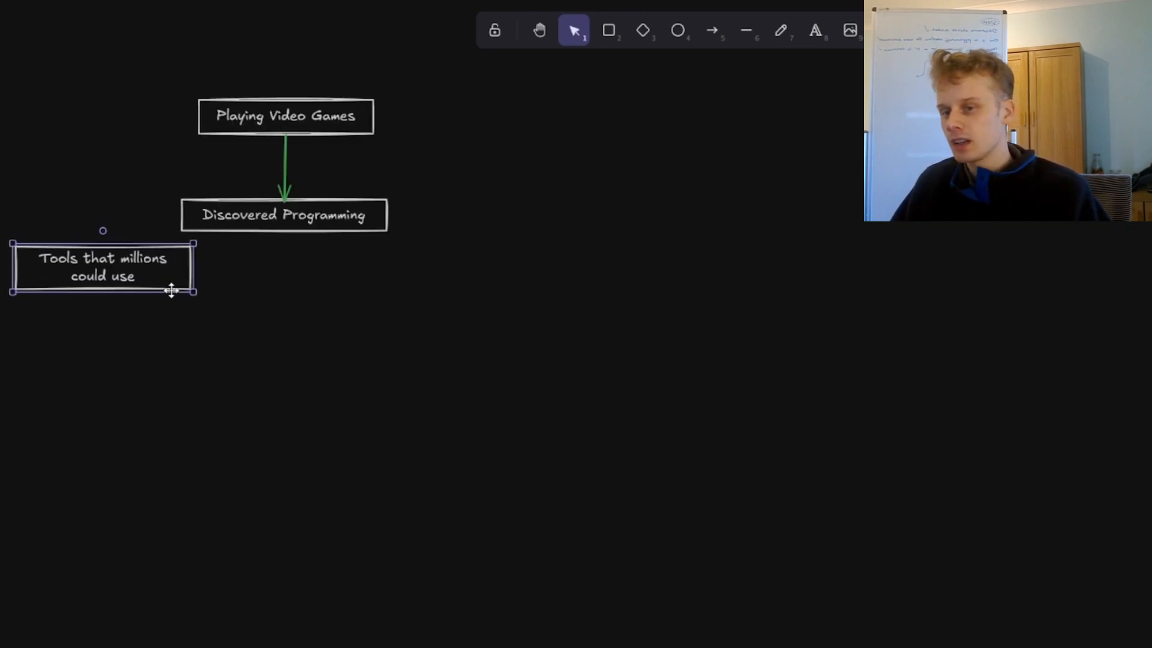
Step: Arrow Discovered Programming to 'Tools that millions could use' and 'software is consuming the world'
drag(102, 266, 130, 304)
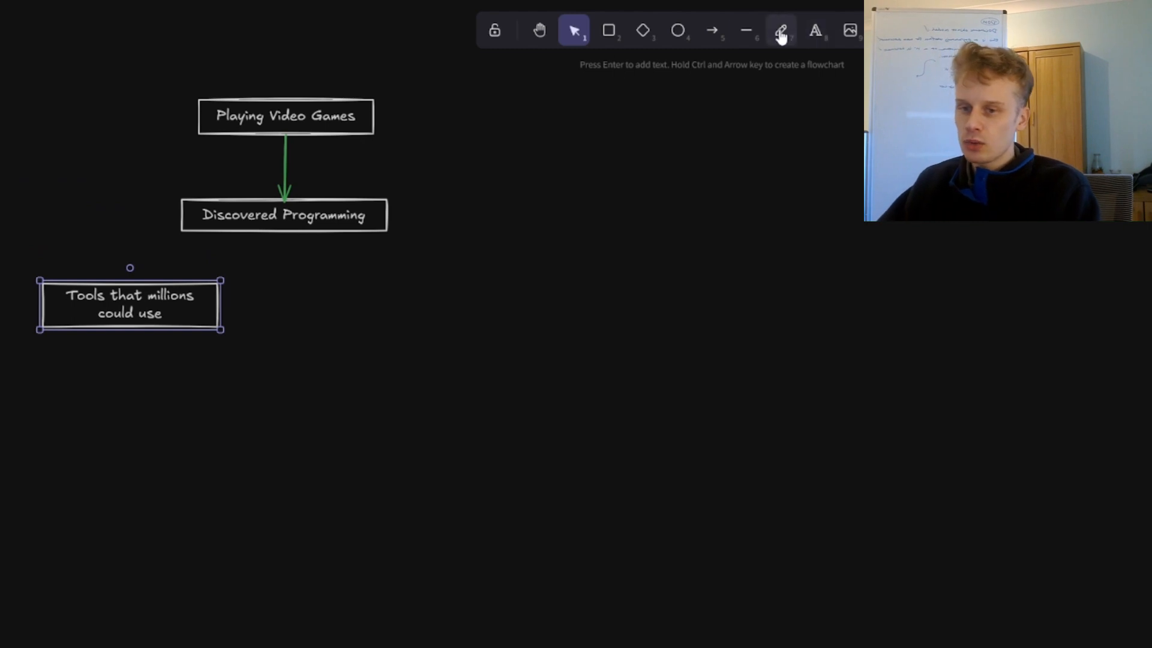
click(710, 30)
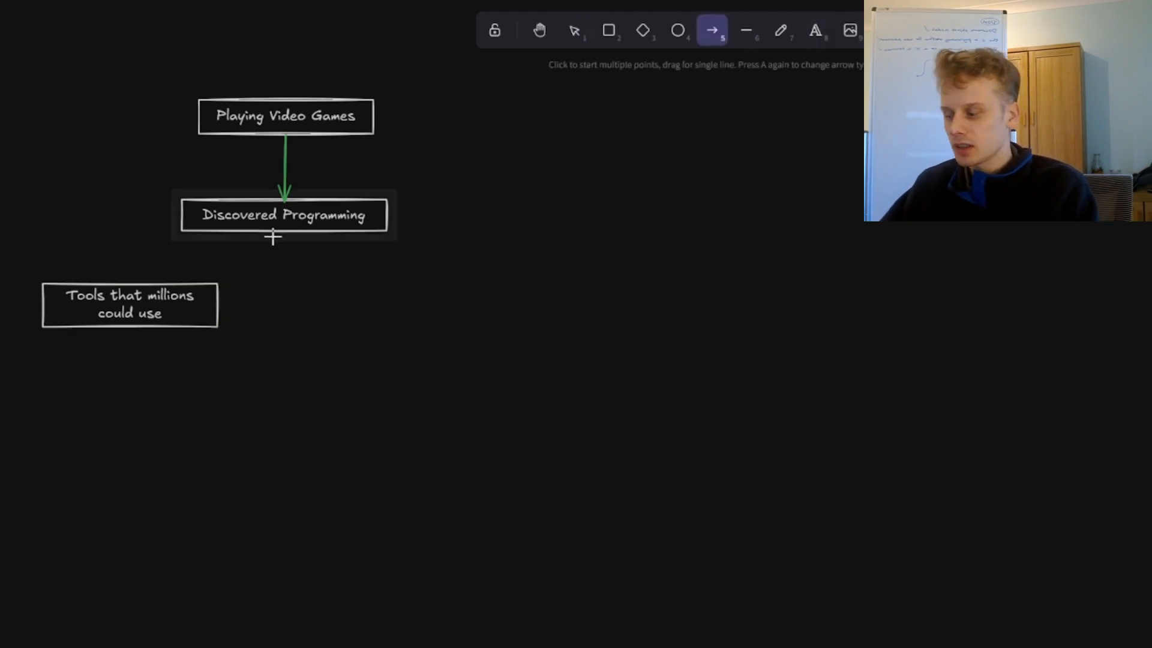
drag(279, 235, 117, 283)
text(autonomy in my work)
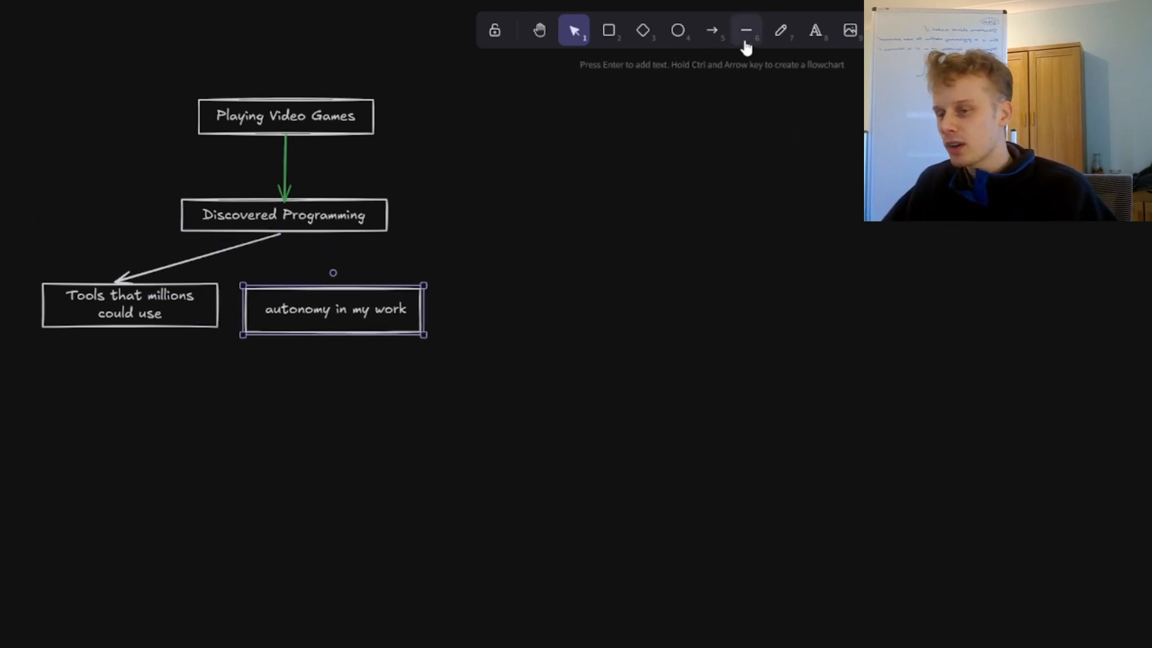
click(711, 30)
text(software is consuming the world)
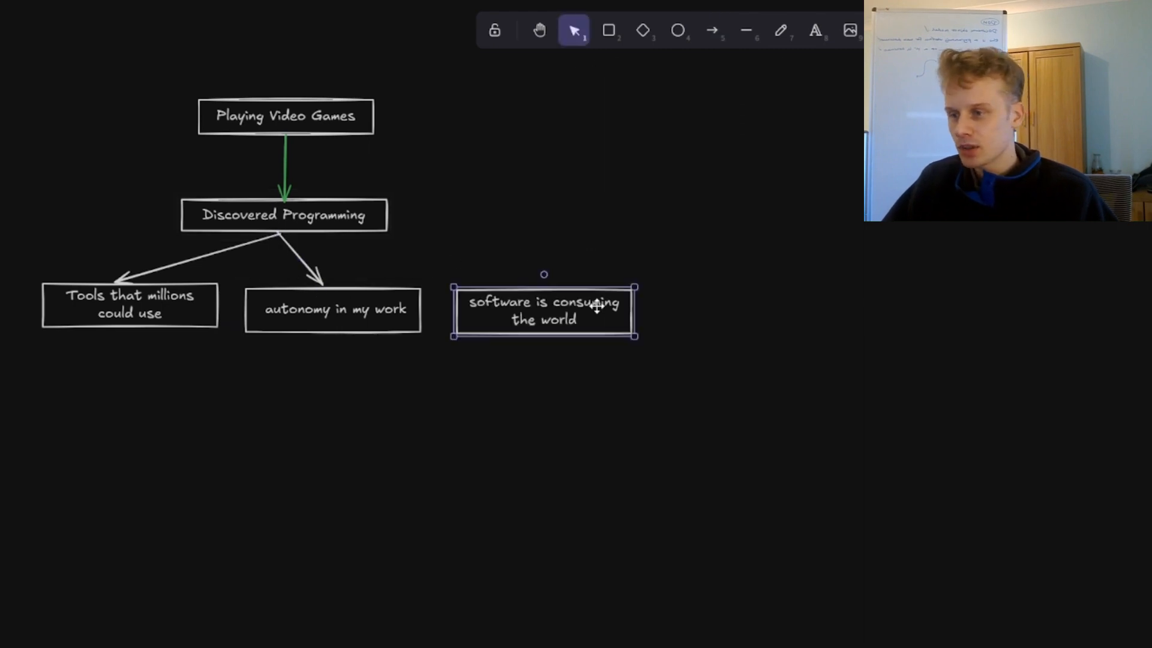
click(711, 30)
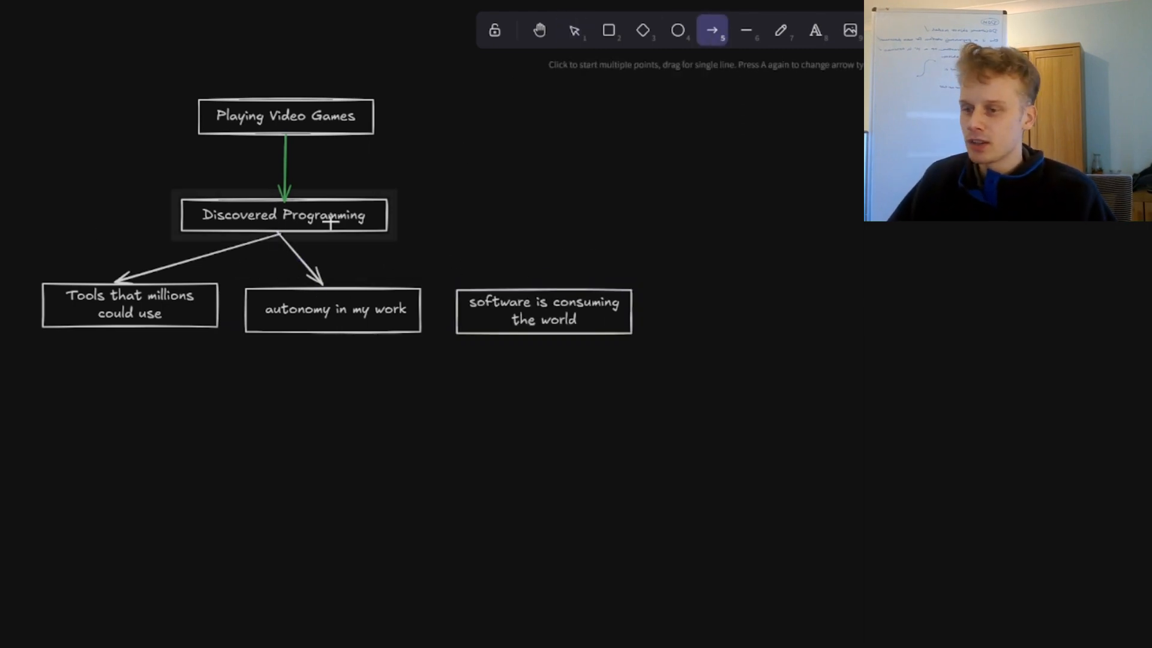
drag(278, 229, 557, 285)
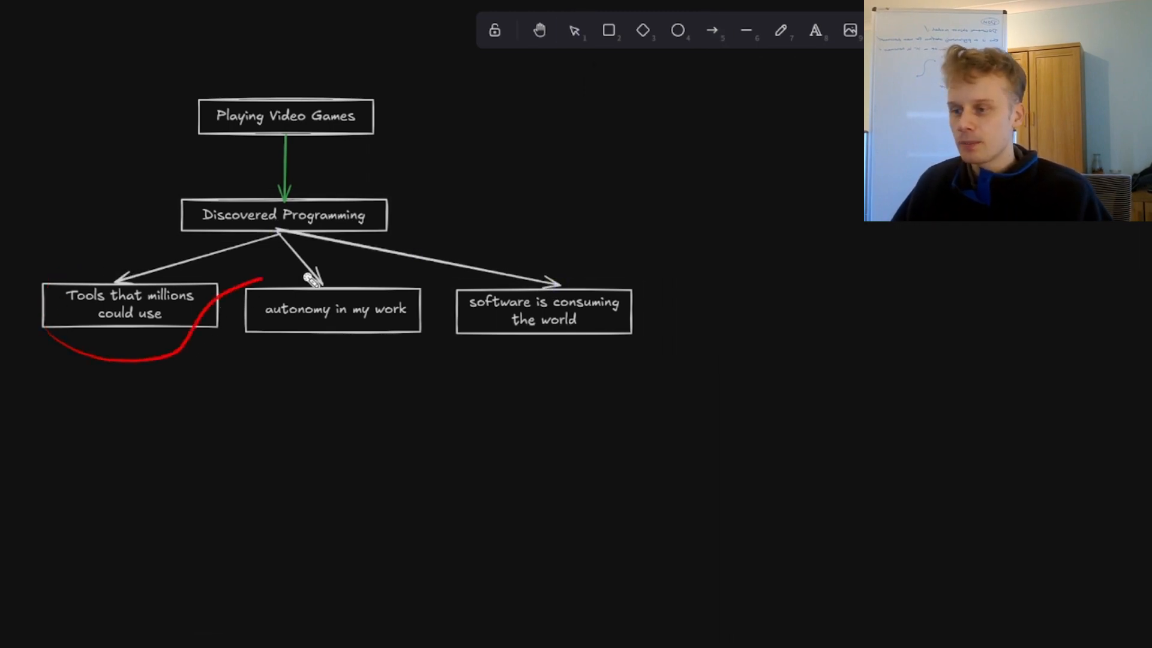
drag(478, 264, 596, 378)
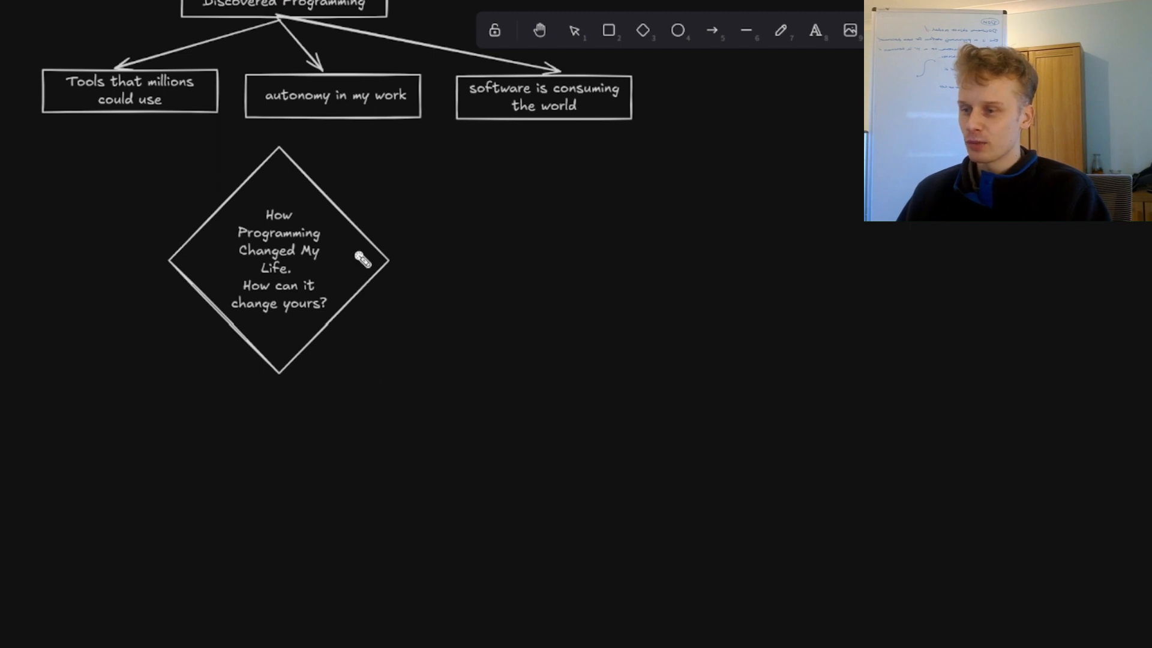
Step: Highlight the diamond's question with a laser trail and prepare the arrow to Spot Opportunities
drag(279, 375, 584, 186)
text(Spot Opportunities)
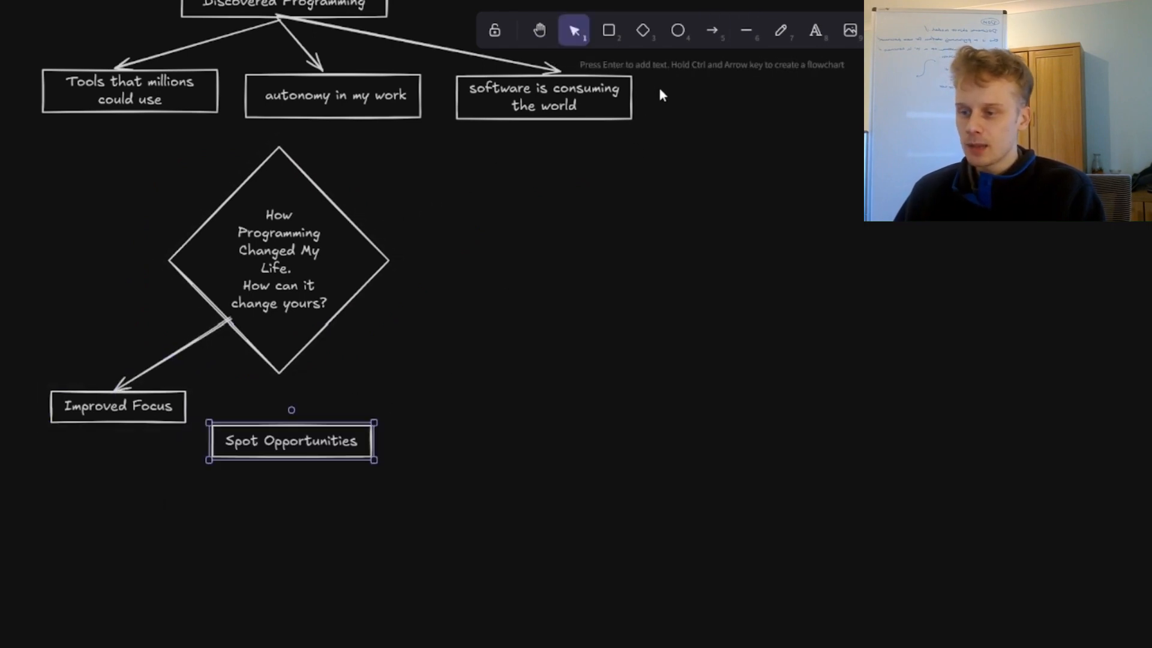
click(711, 30)
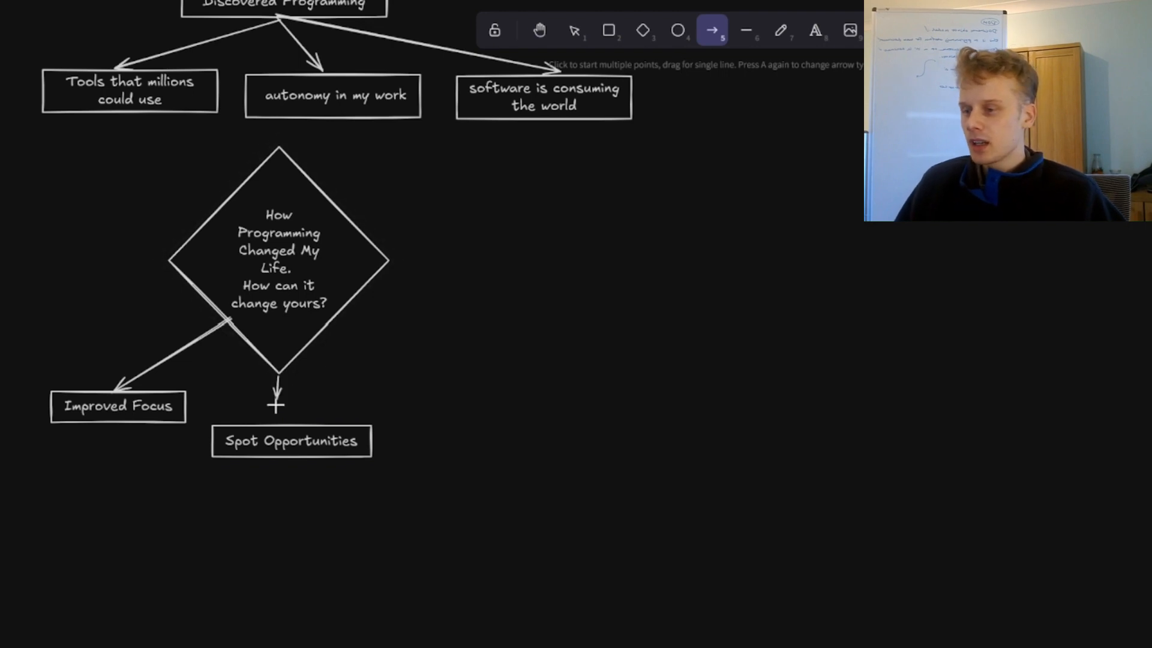
click(573, 30)
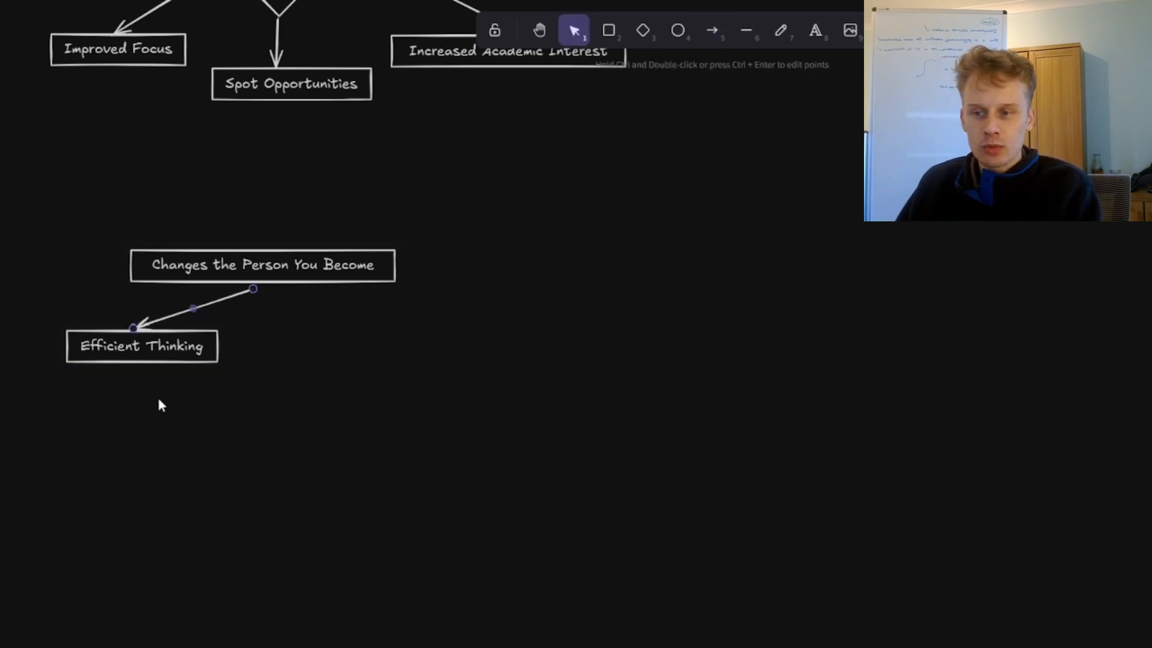
Step: Arrow Changes the Person You Become to Tackle Life Challenges, then scroll to empty canvas
drag(176, 389, 317, 371)
text(Tackle Life Challenges)
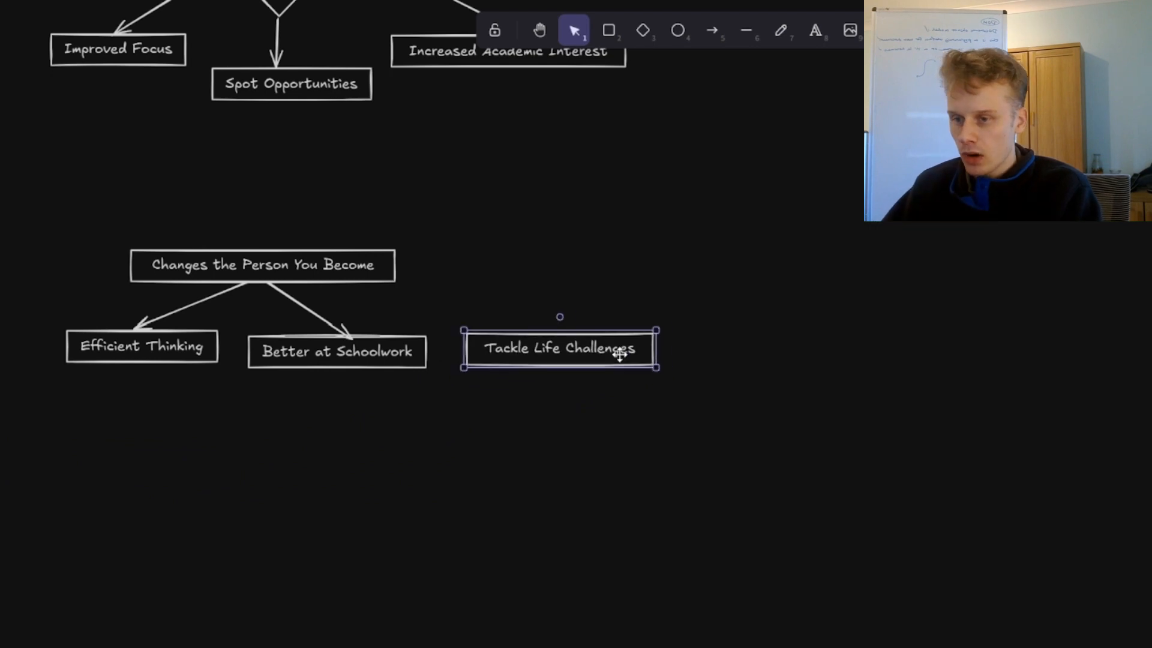
click(710, 30)
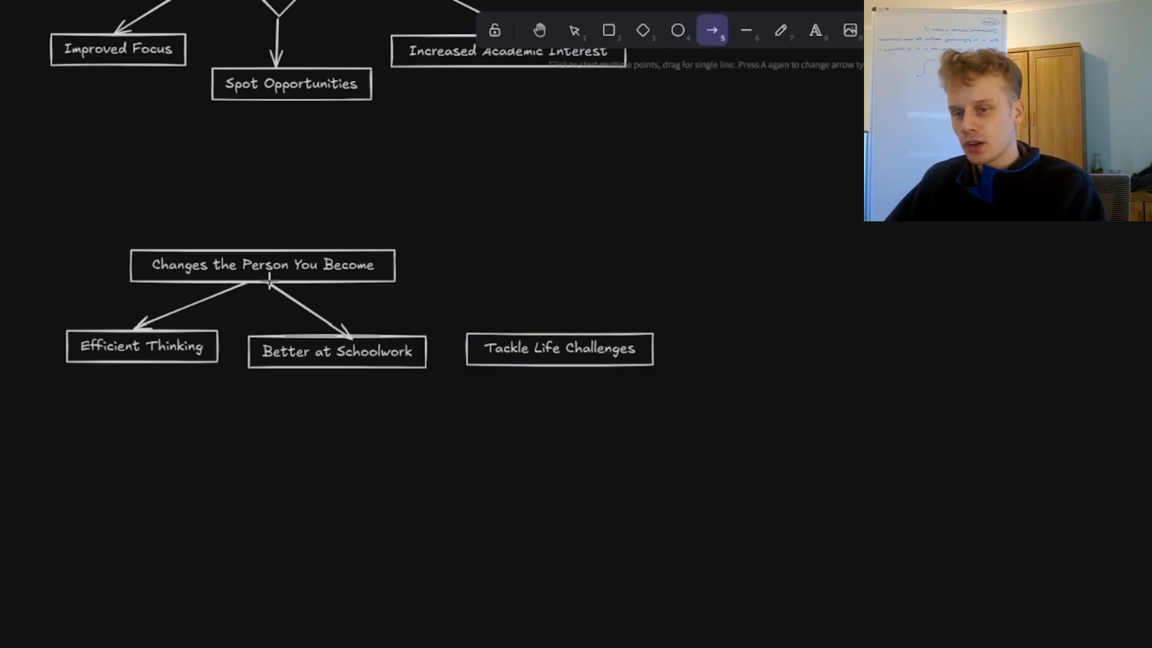
drag(270, 279, 562, 327)
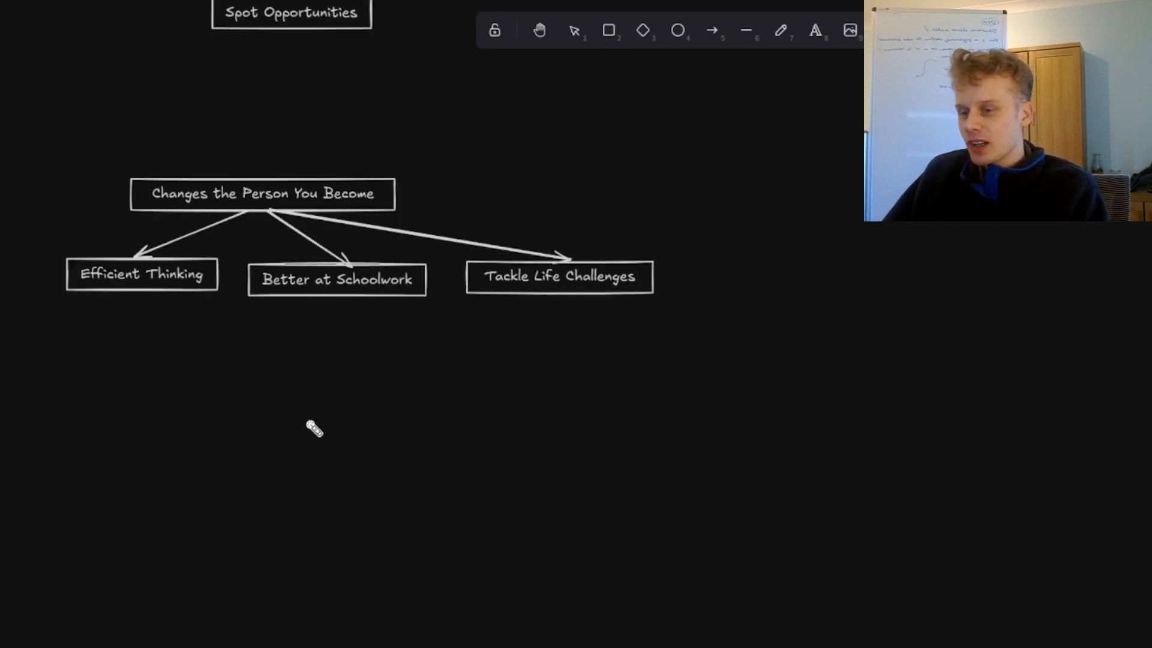
scroll(down, 3)
text(Learning to code)
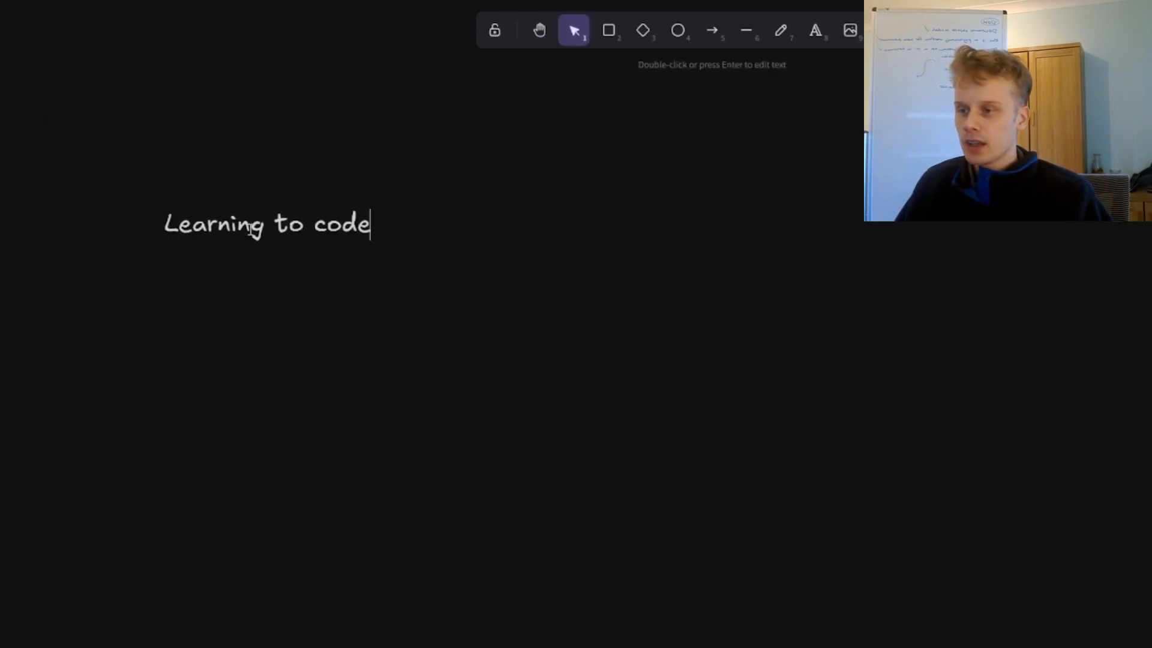
Step: Type 'Learning to code takes time and patience. Hard graft. Keep going.' as a note
text(takes time a)
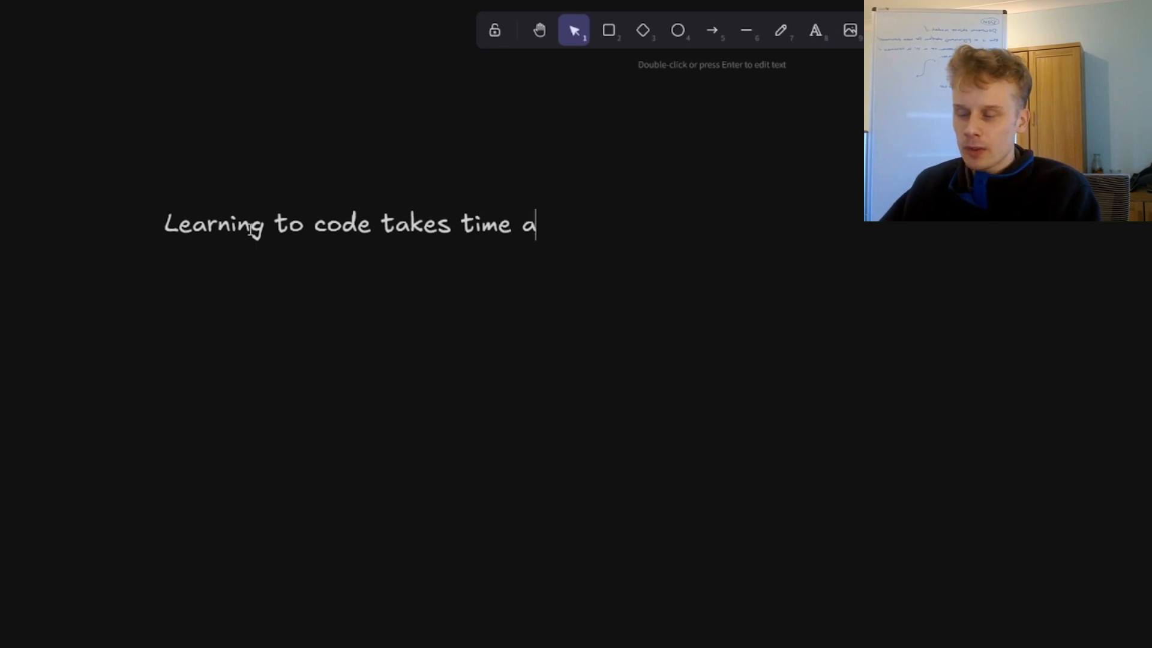
text(nd patience.)
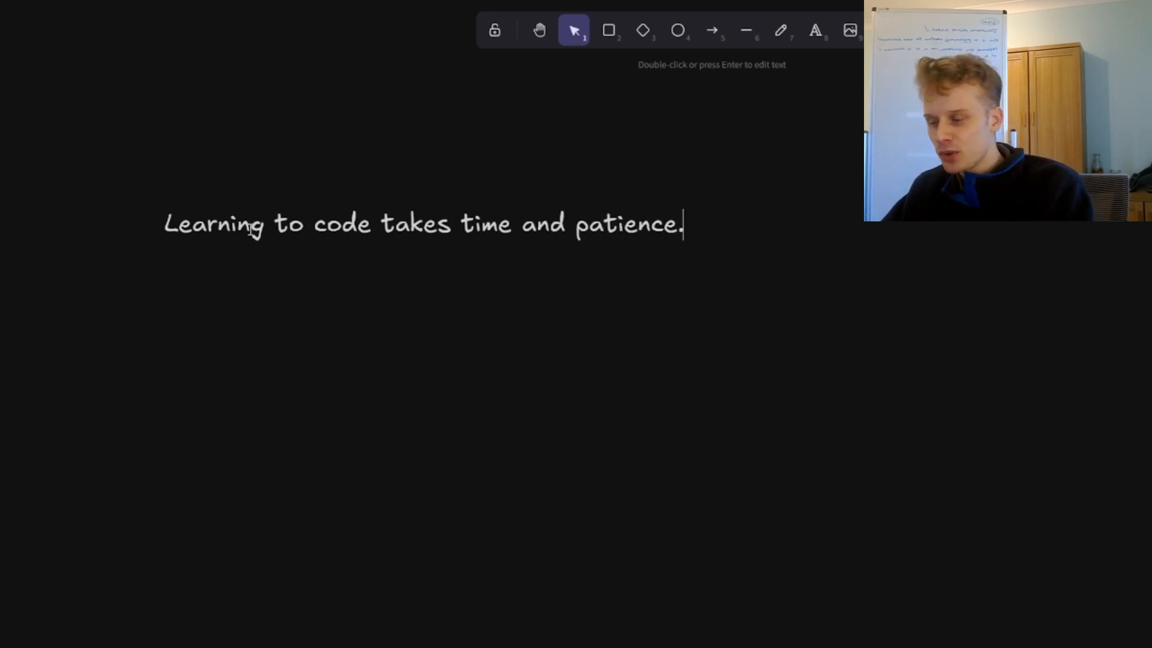
text(Hard)
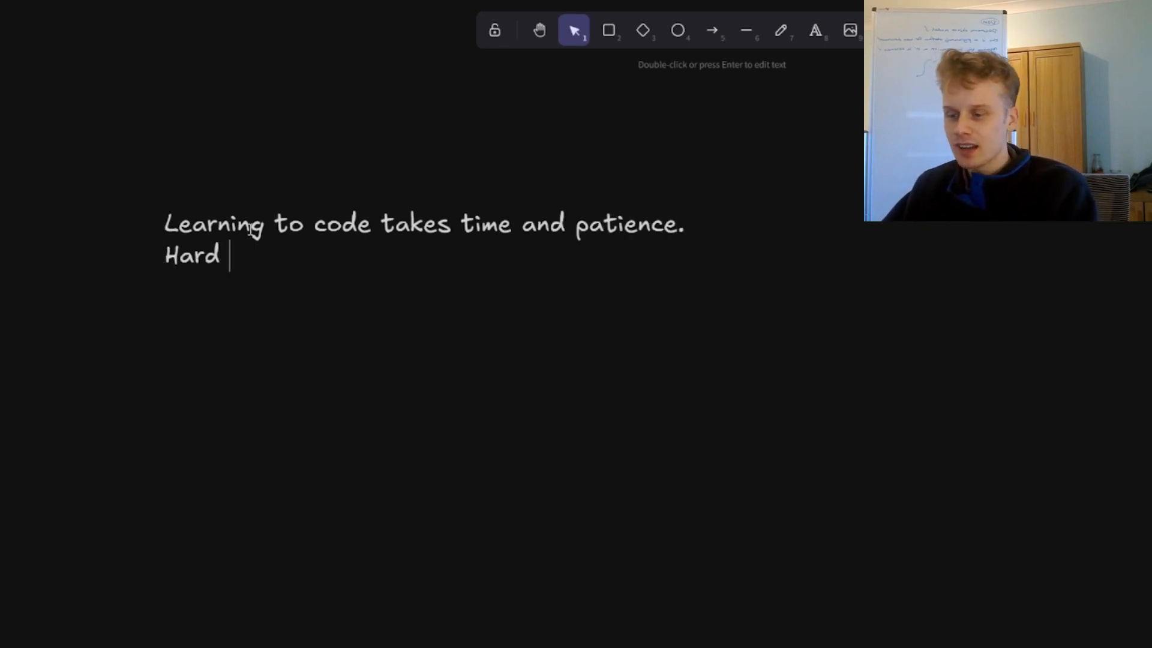
text(graft.)
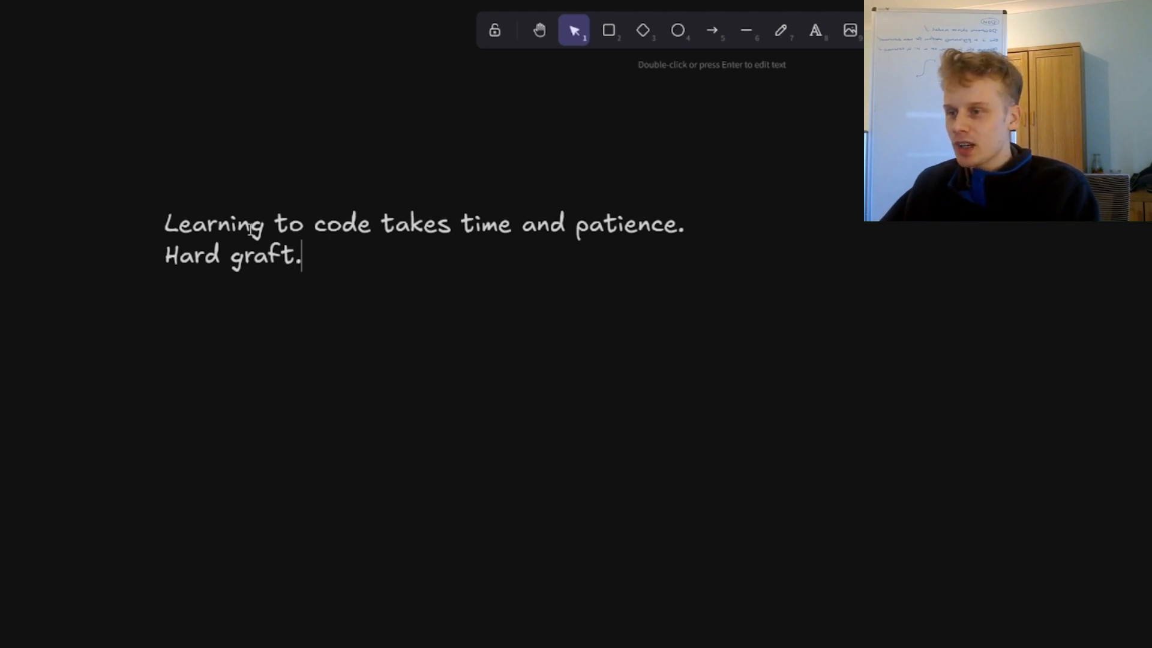
key(Enter)
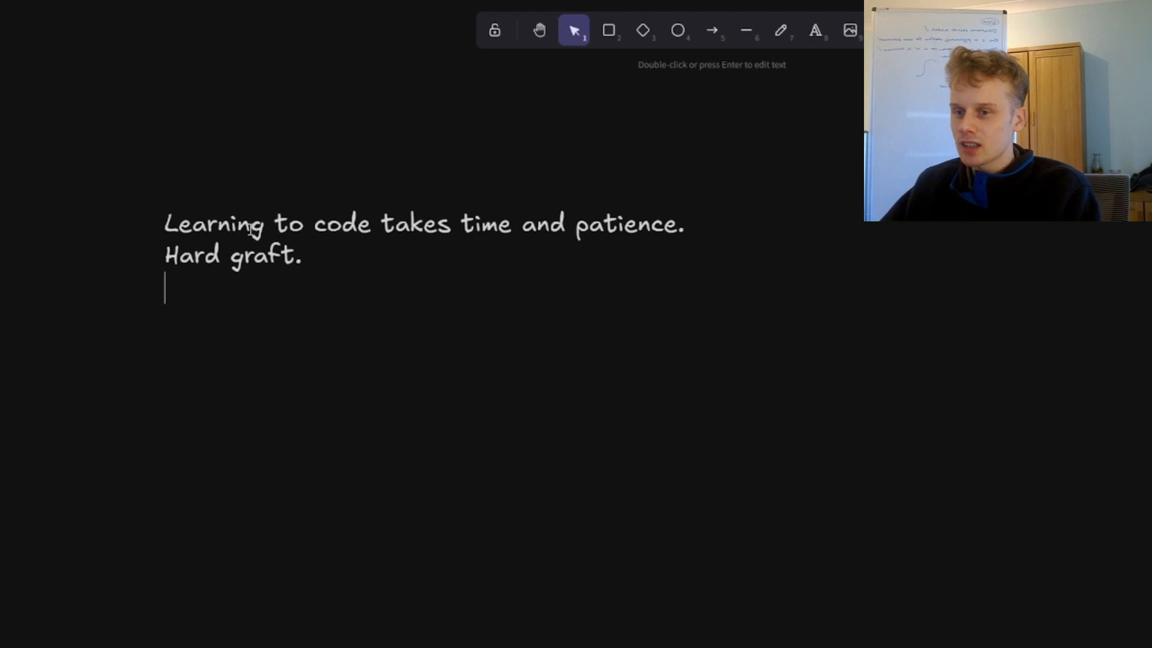
text(Keep going.)
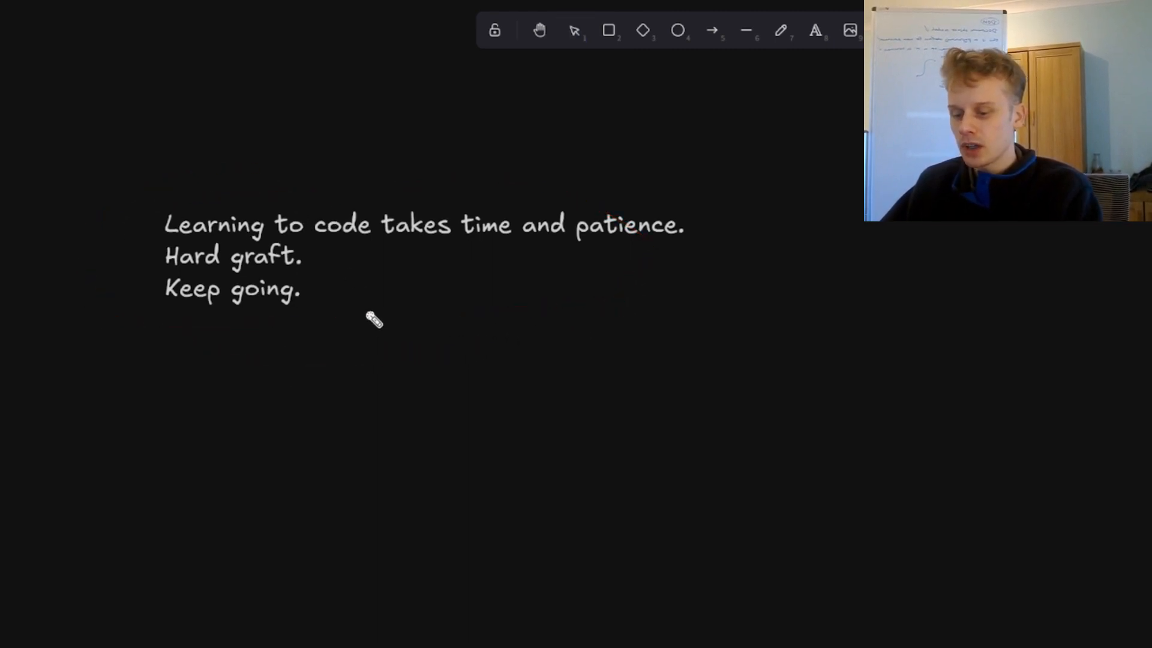
drag(232, 347, 448, 278)
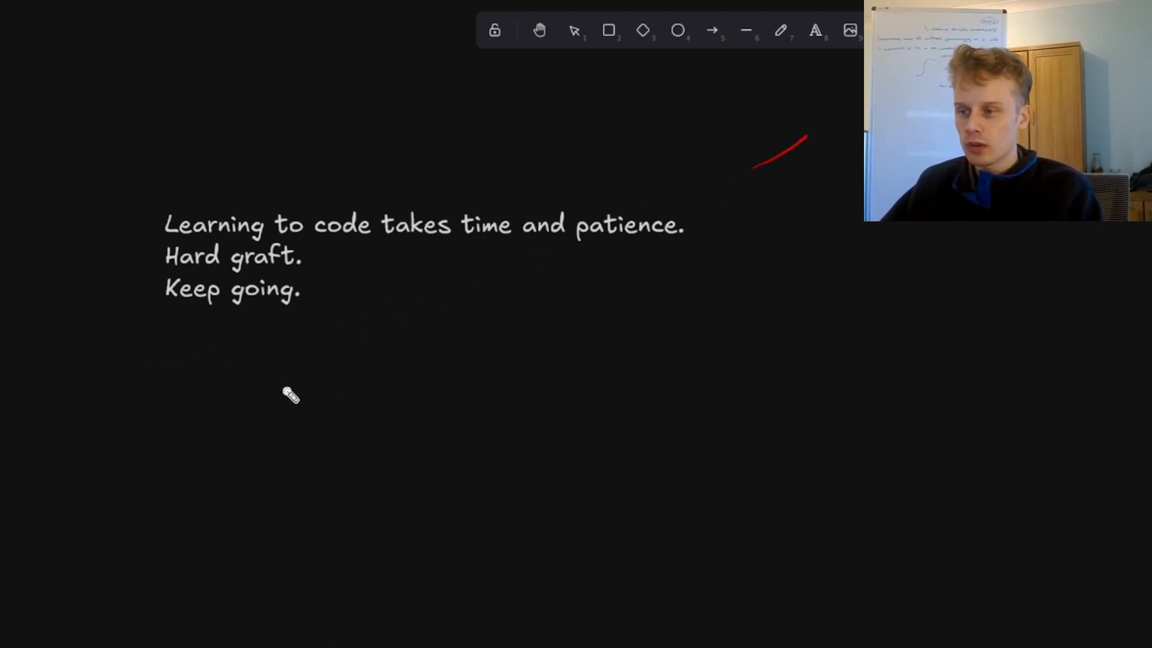
click(575, 30)
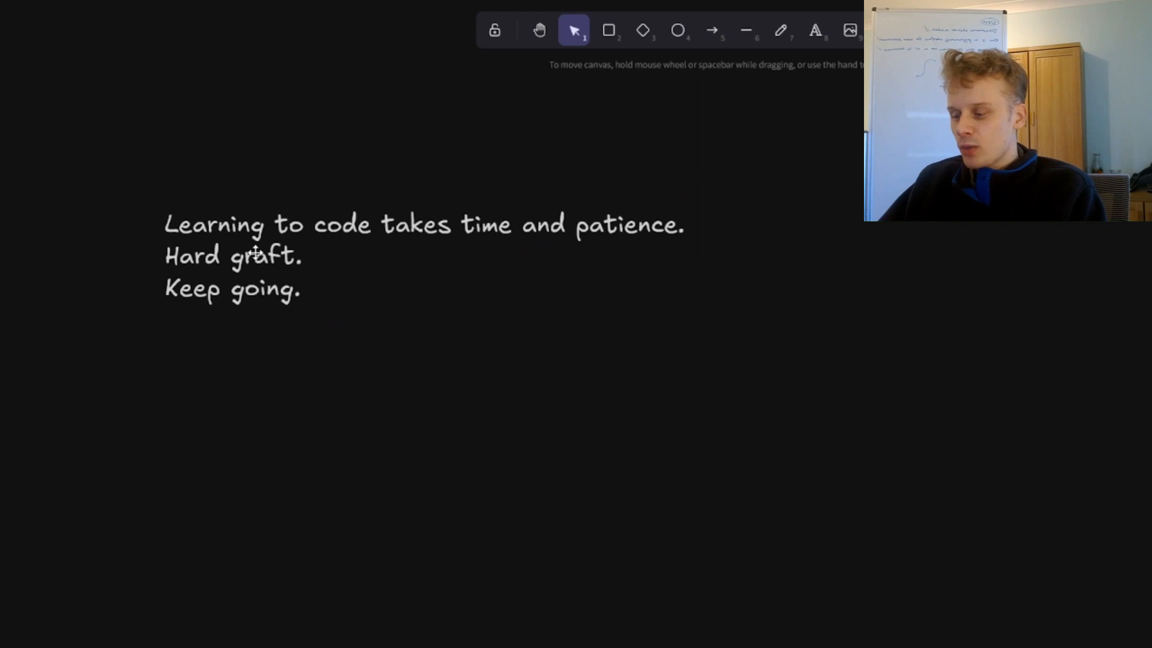
Step: Overwrite the note with 'Just learning how software works is vital. Knowing ios interface does not equal understanding'
double_click(258, 255)
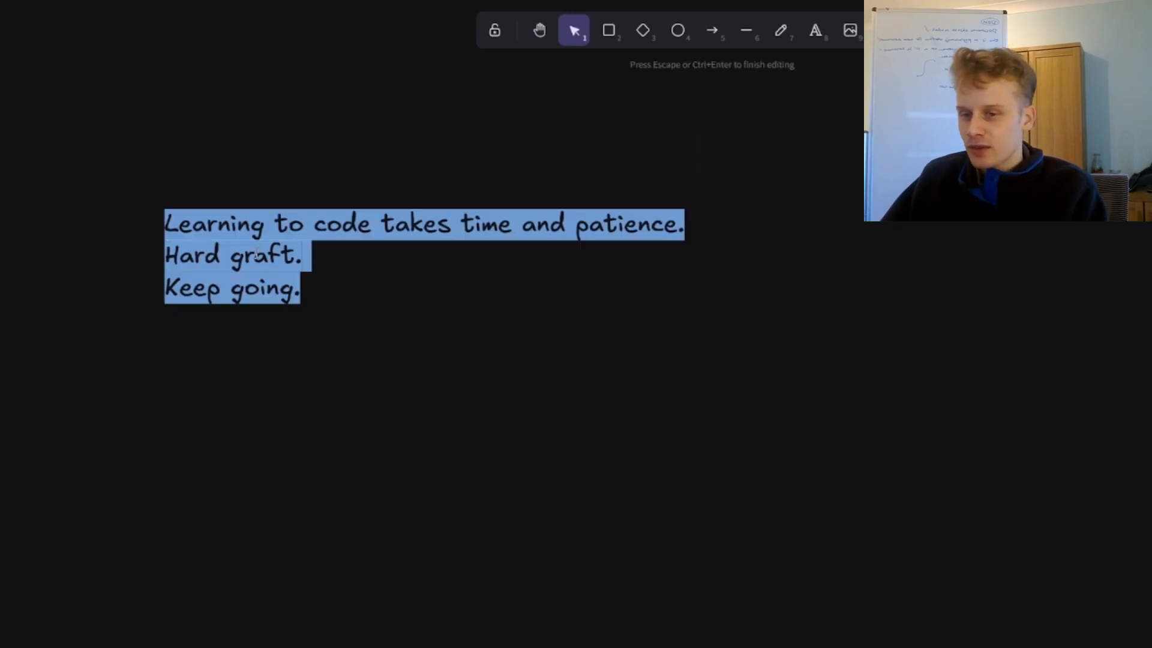
text(Just learning how software w)
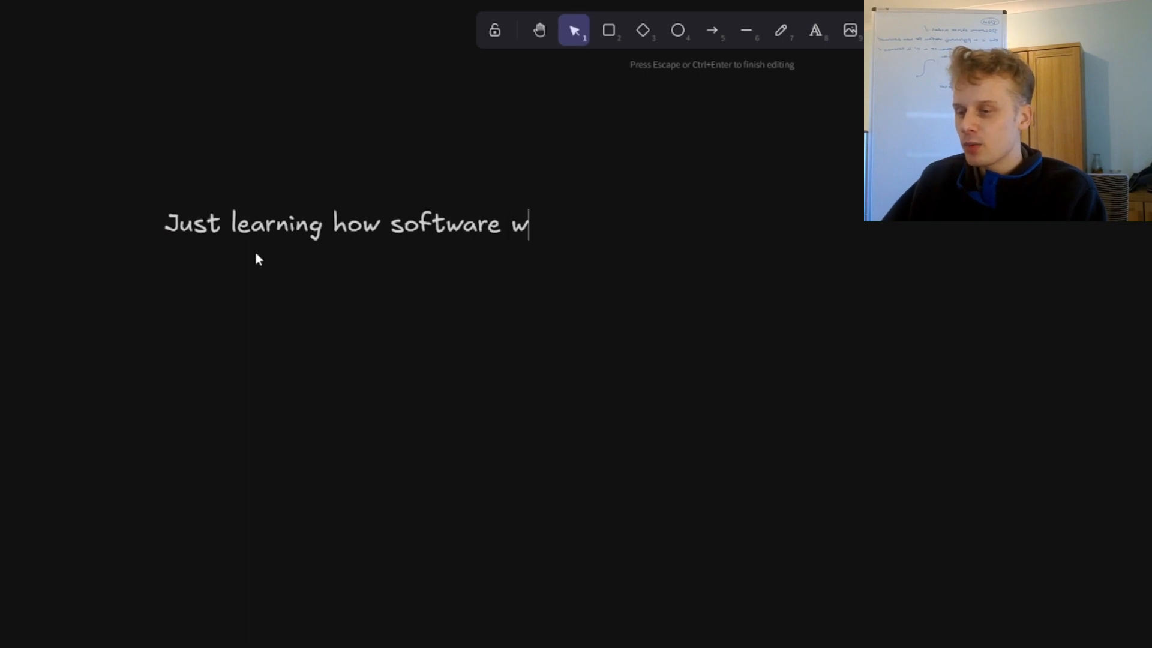
text(orks is vital.)
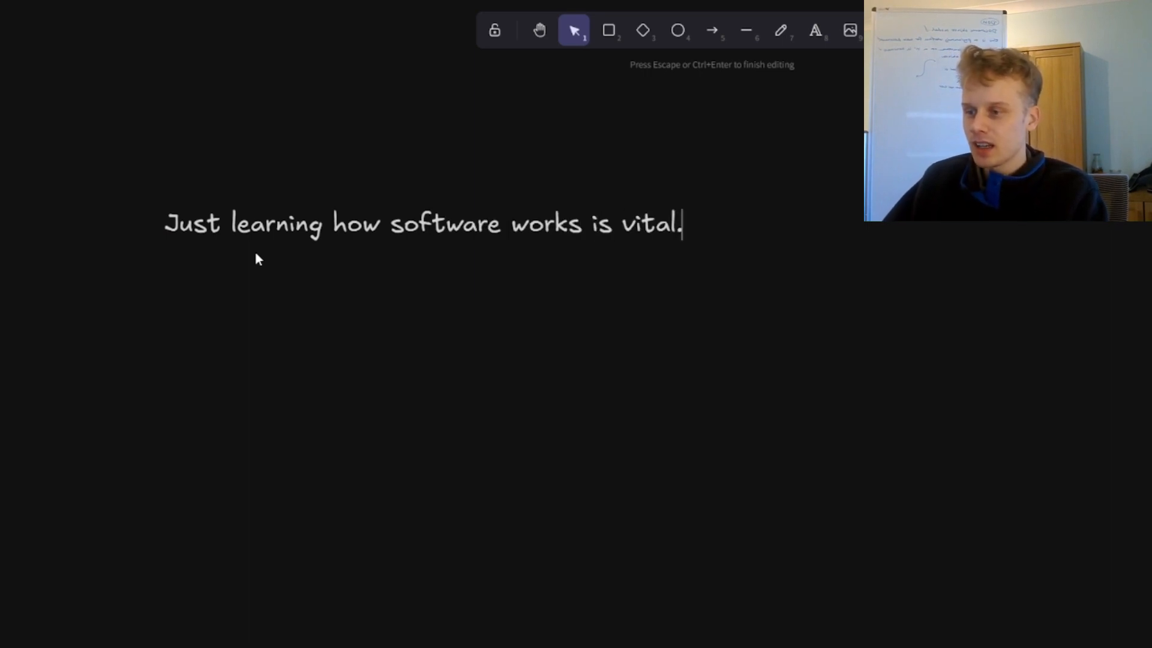
text(Kno)
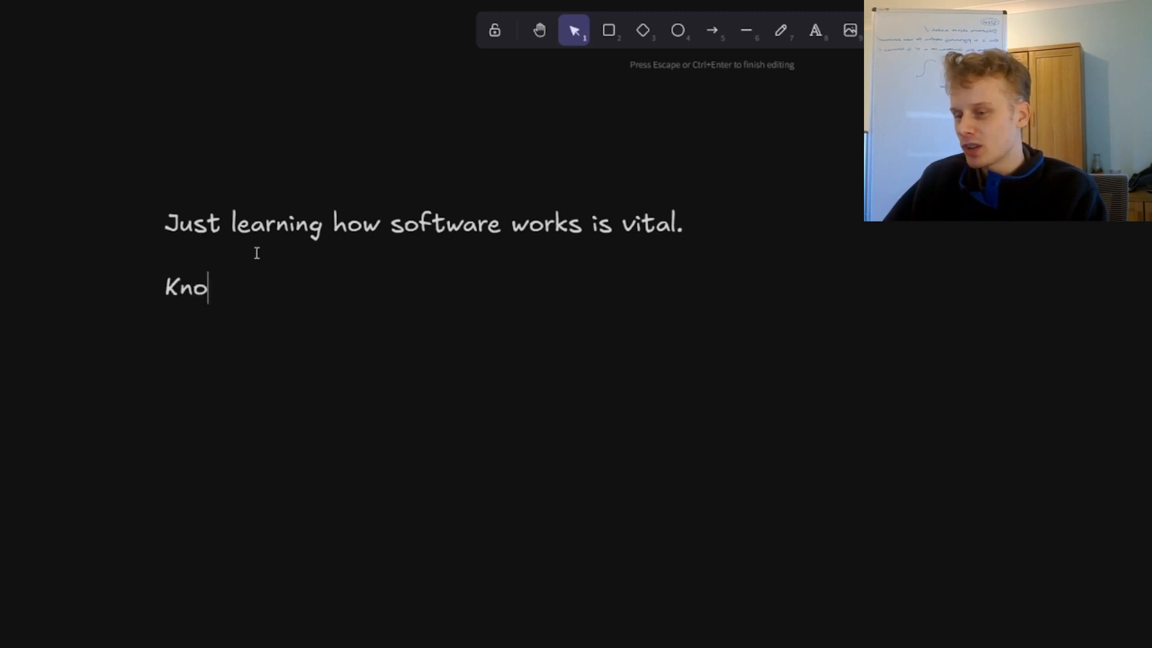
text(wing ios)
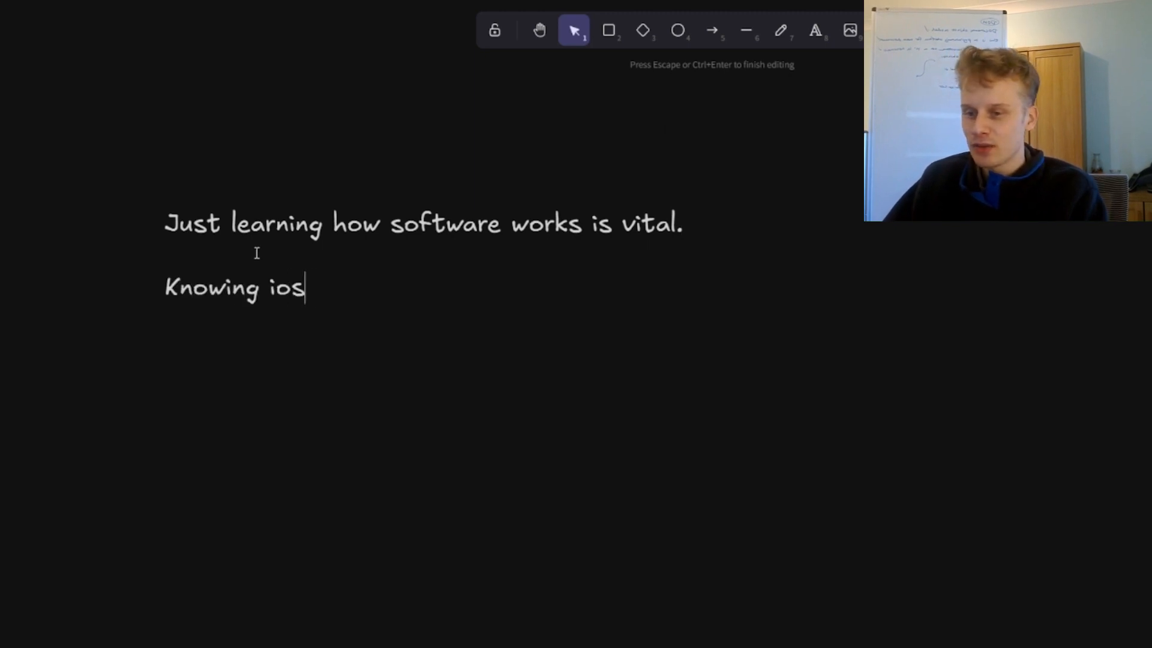
text(interfac)
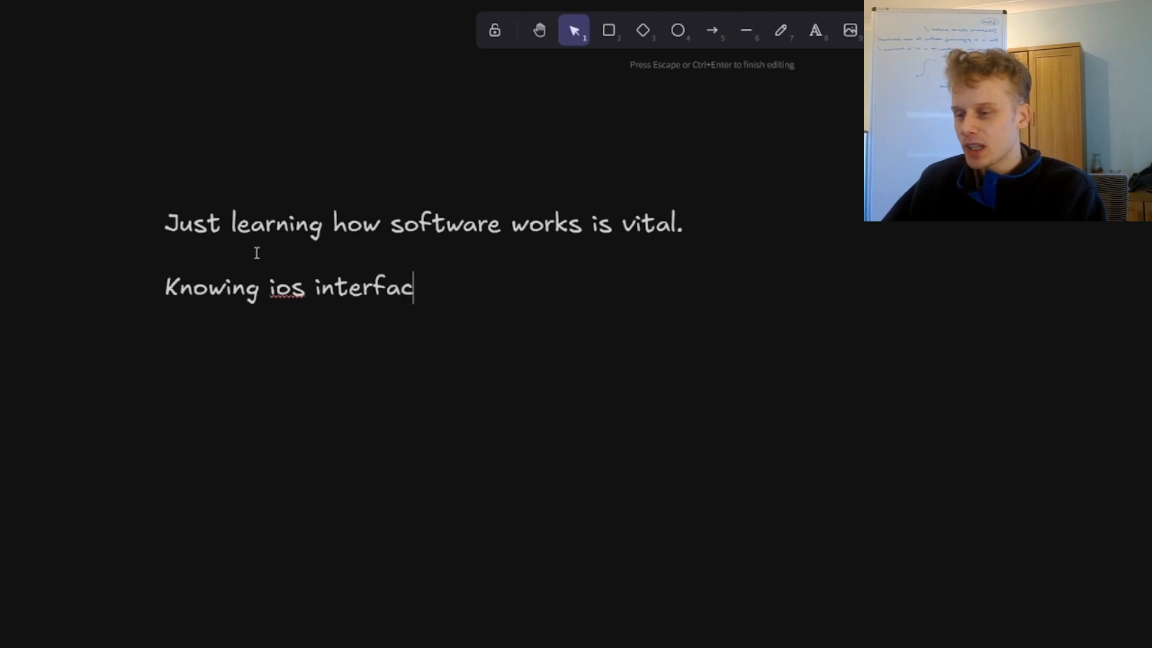
text(e)
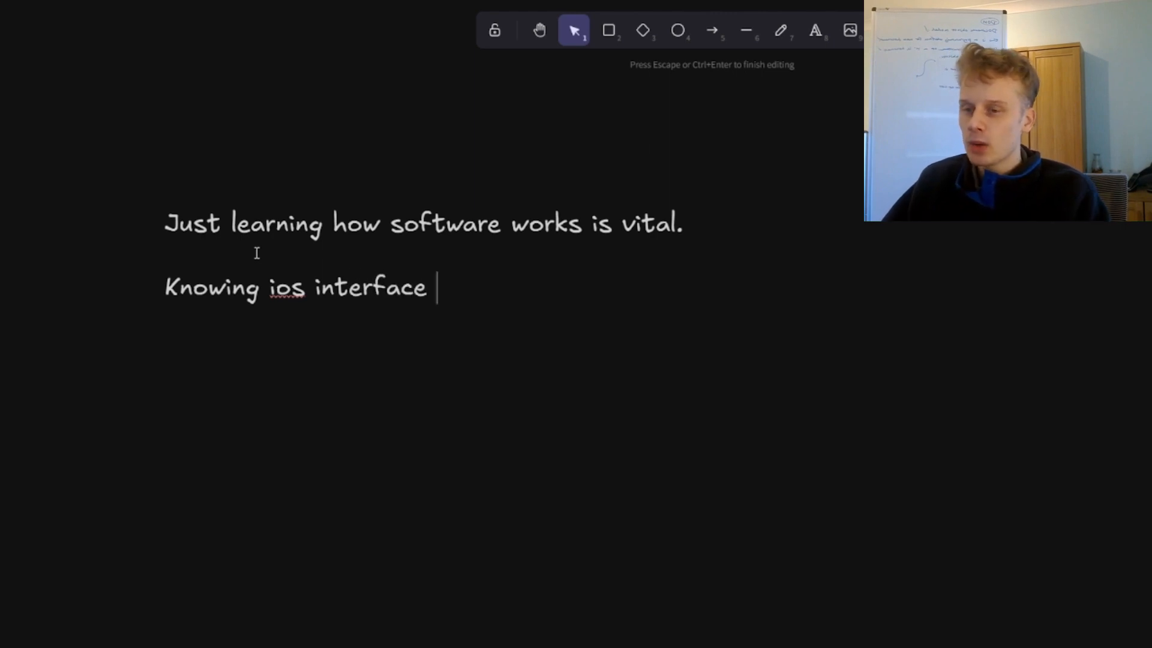
text(does)
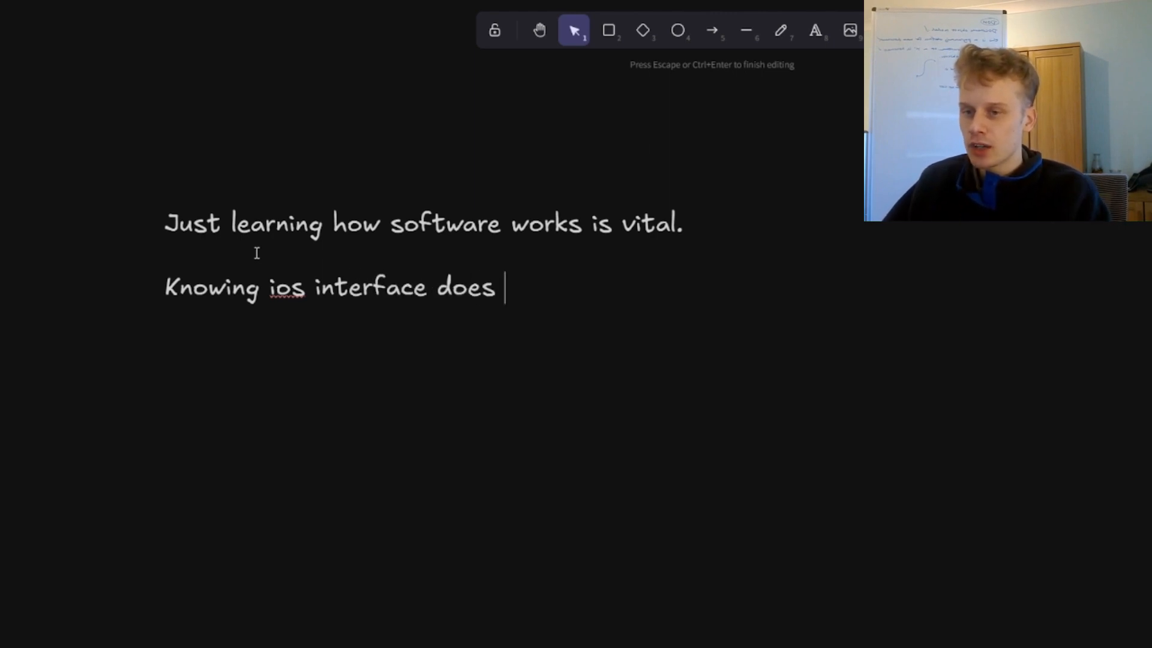
text(not equal und)
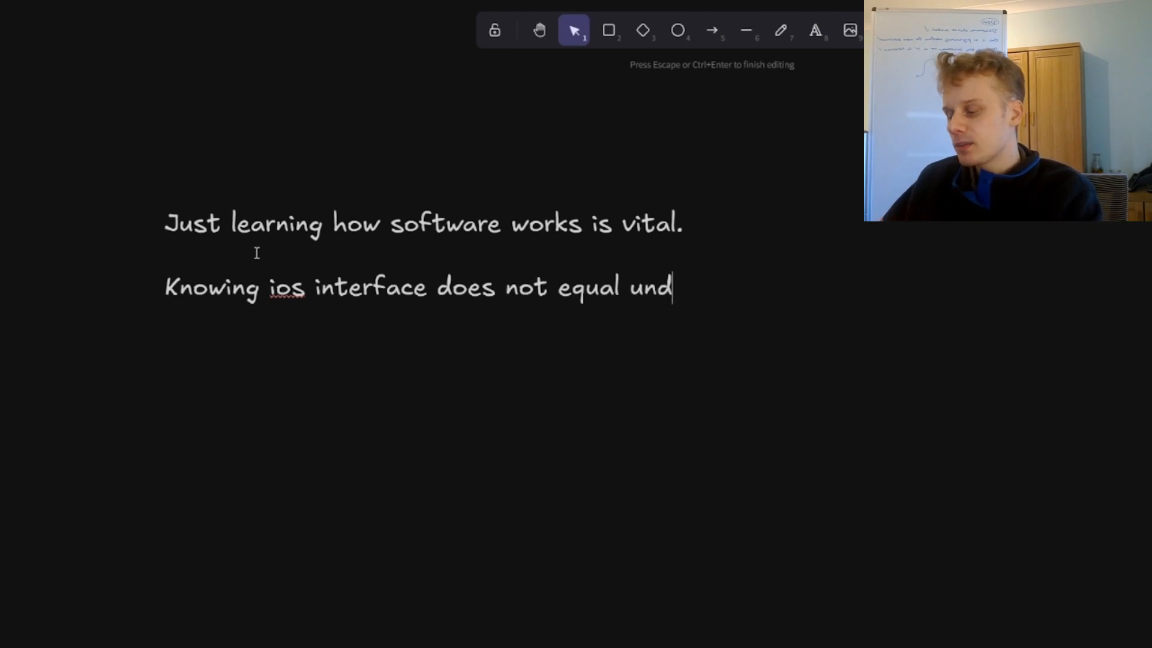
text(erstanding tech.)
text(I'll link resources in the description for you.)
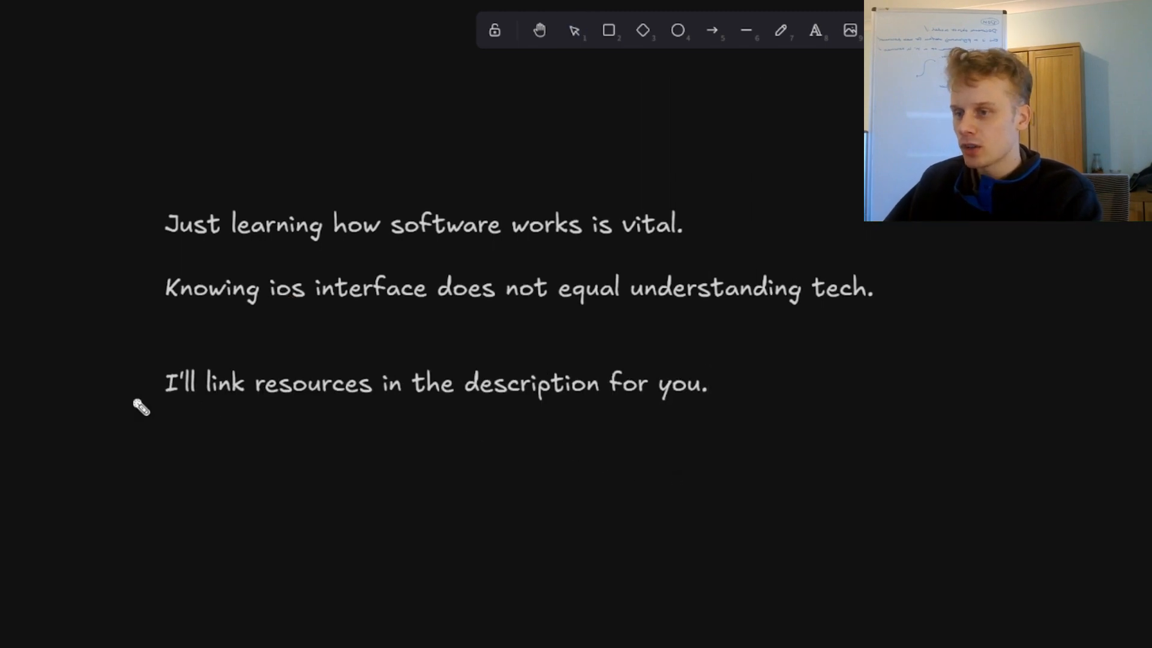
Step: Gesture below the finished 'understanding tech' note with laser trails, then return to selection
drag(477, 419, 661, 415)
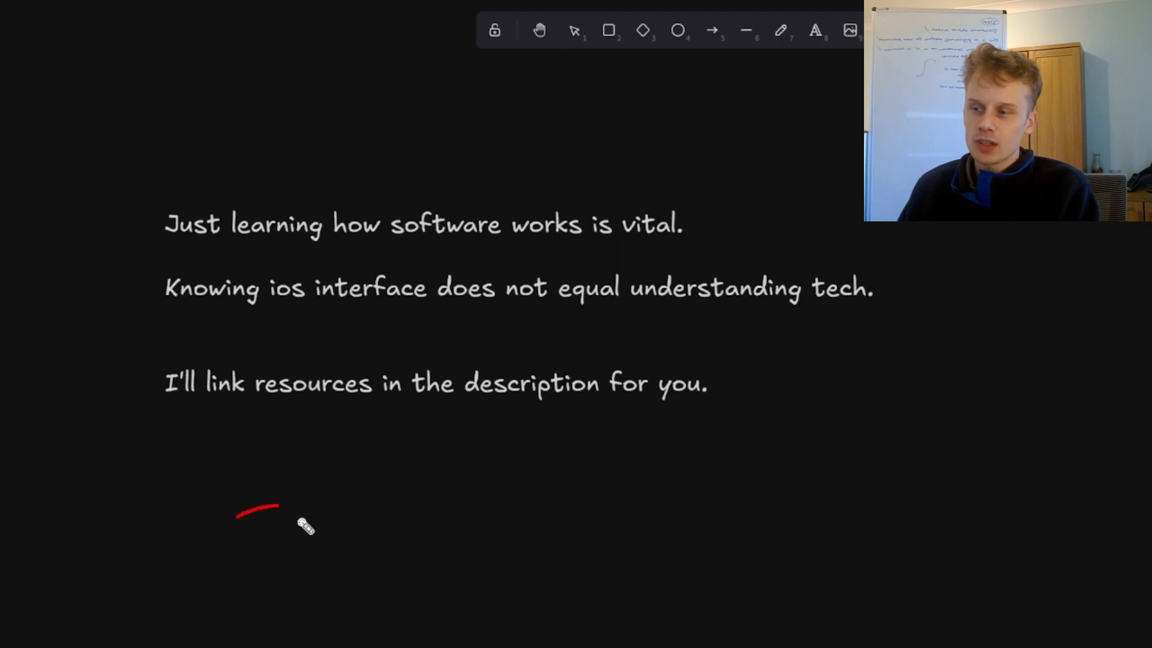
drag(265, 507, 896, 358)
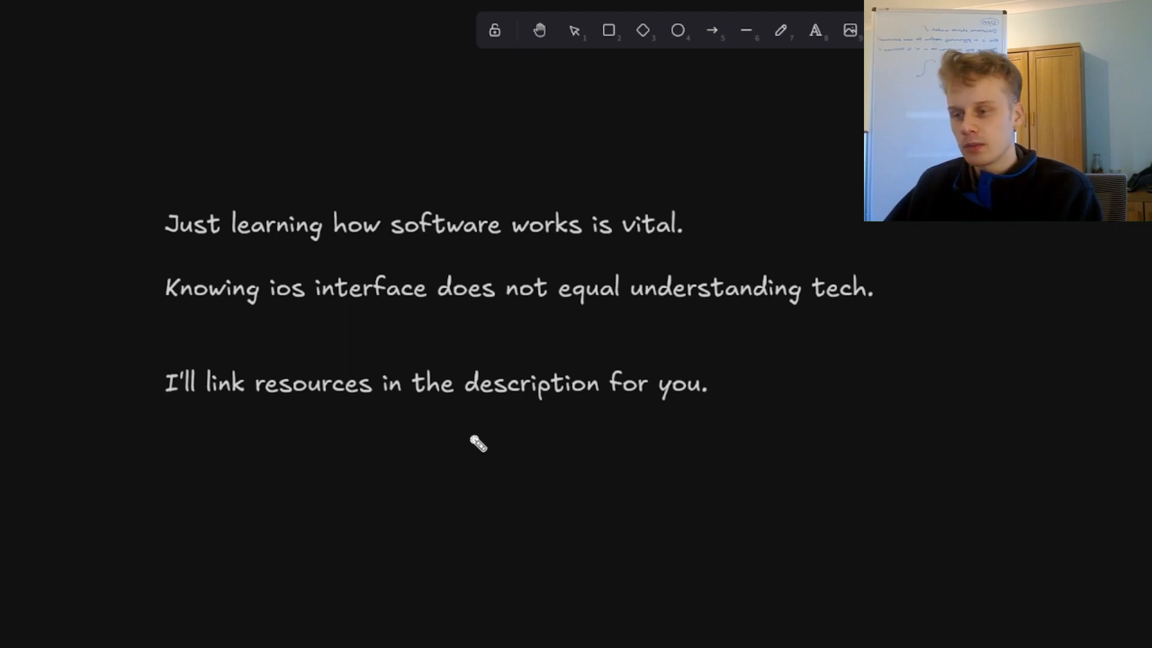
click(575, 30)
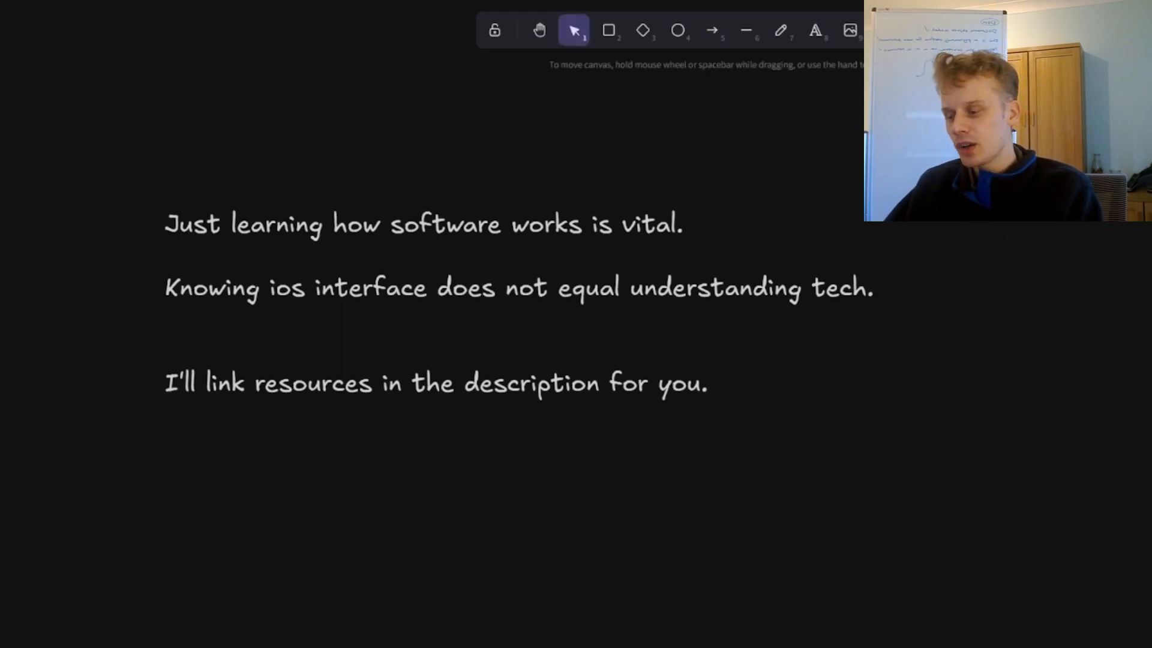